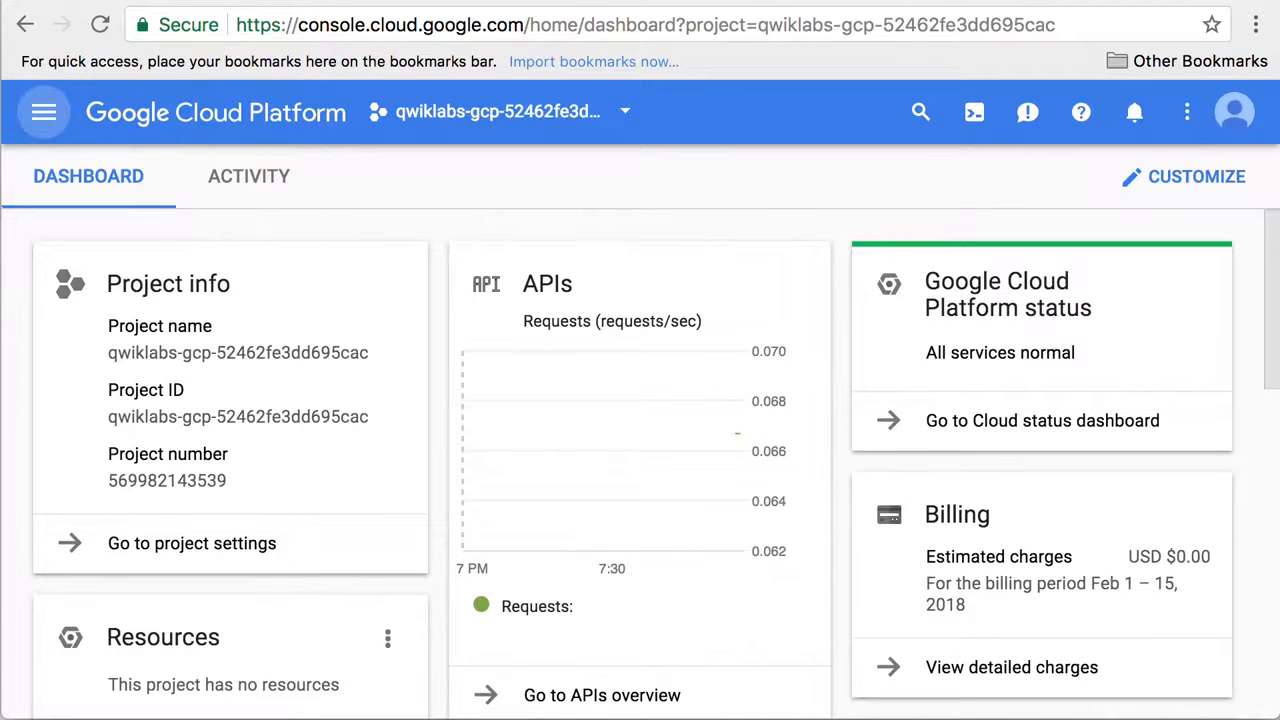
Step: Open the APIs & Services dashboard and scroll down to find Google Kubernetes Engine API
click(44, 113)
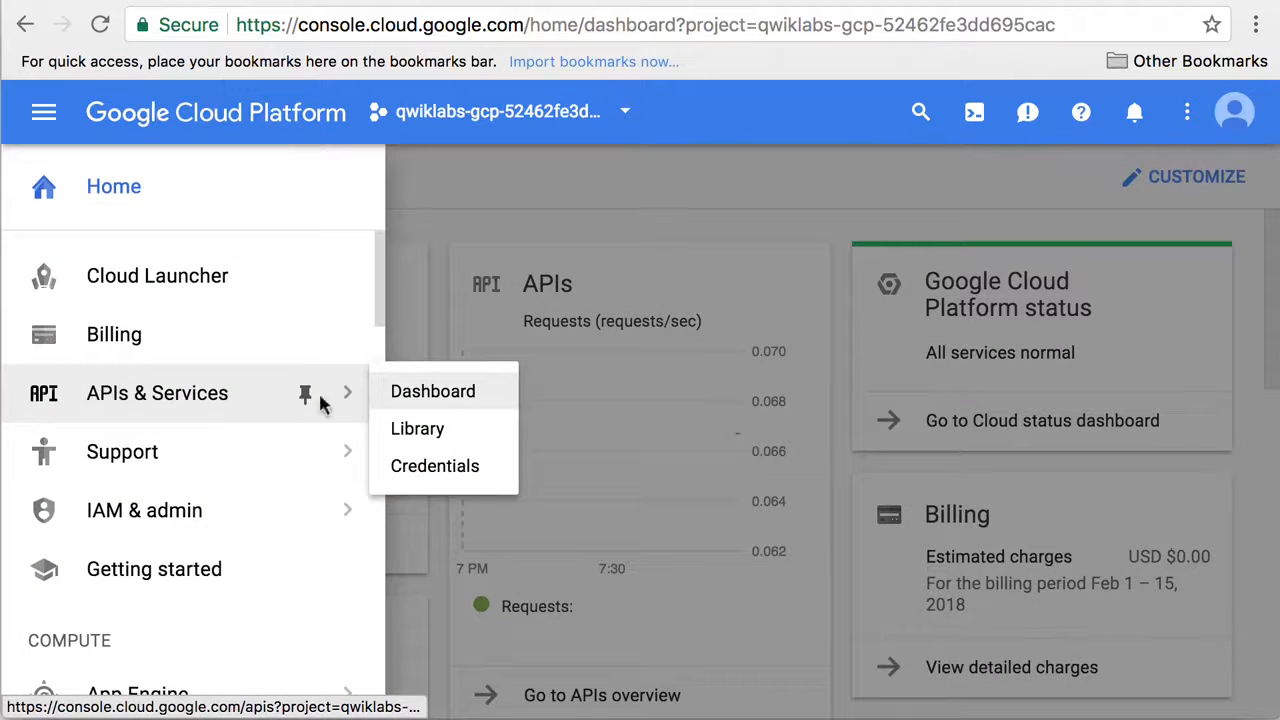
click(432, 391)
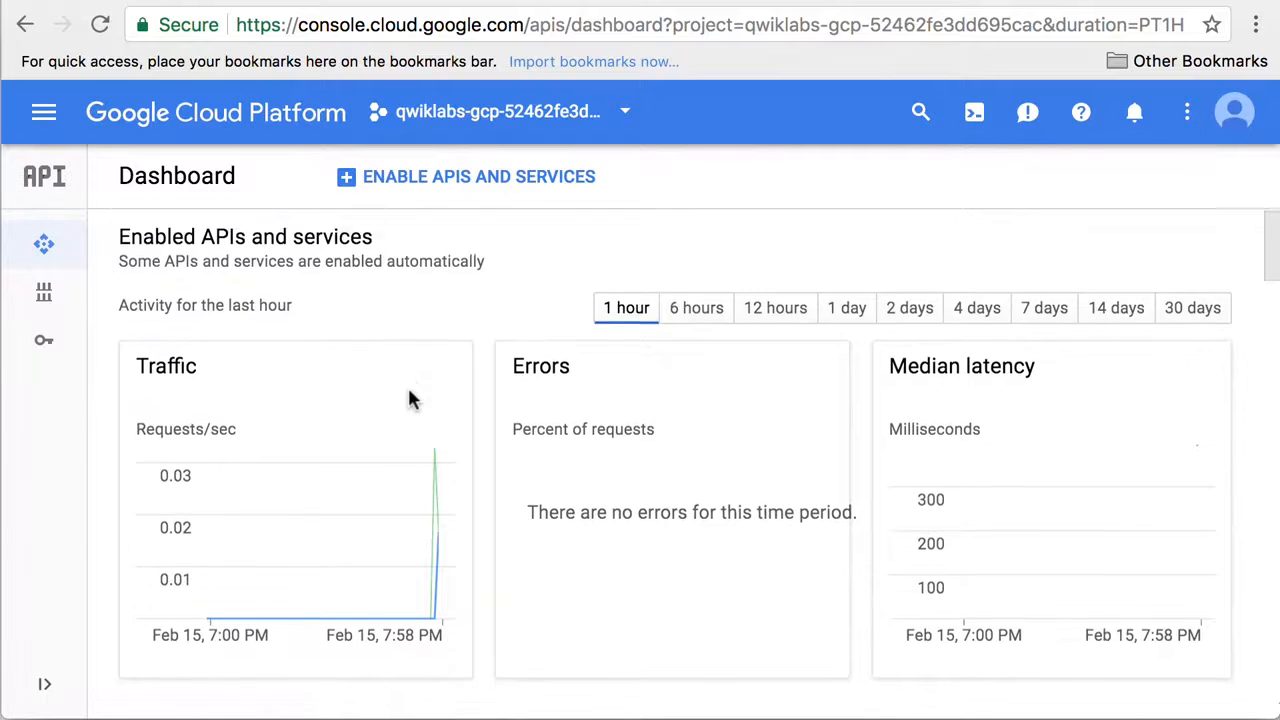
scroll(down, 3)
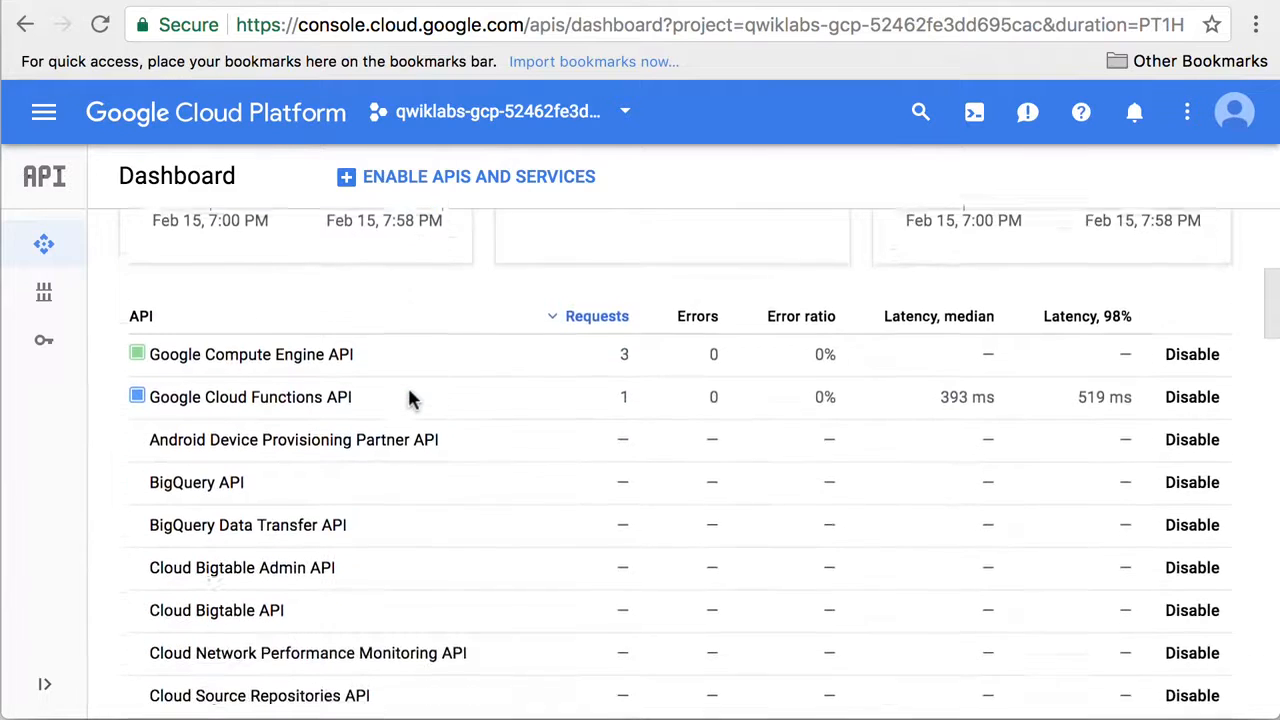
scroll(down, 3)
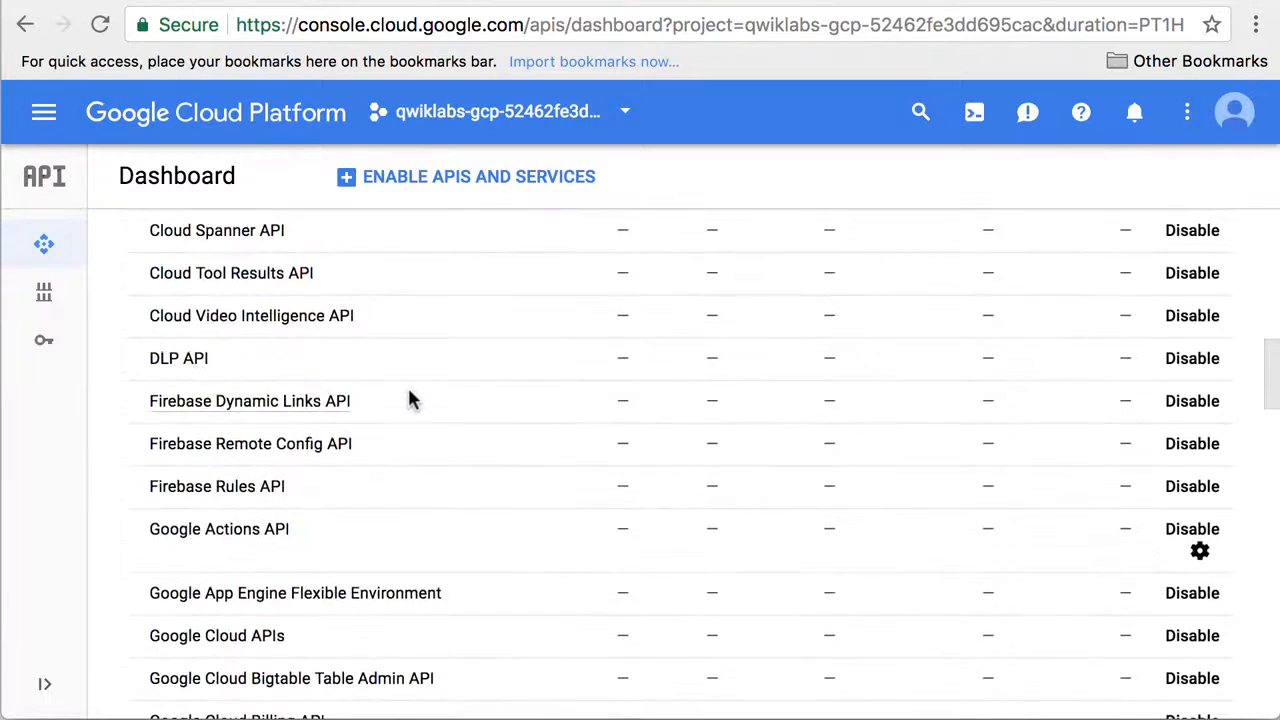
scroll(down, 3)
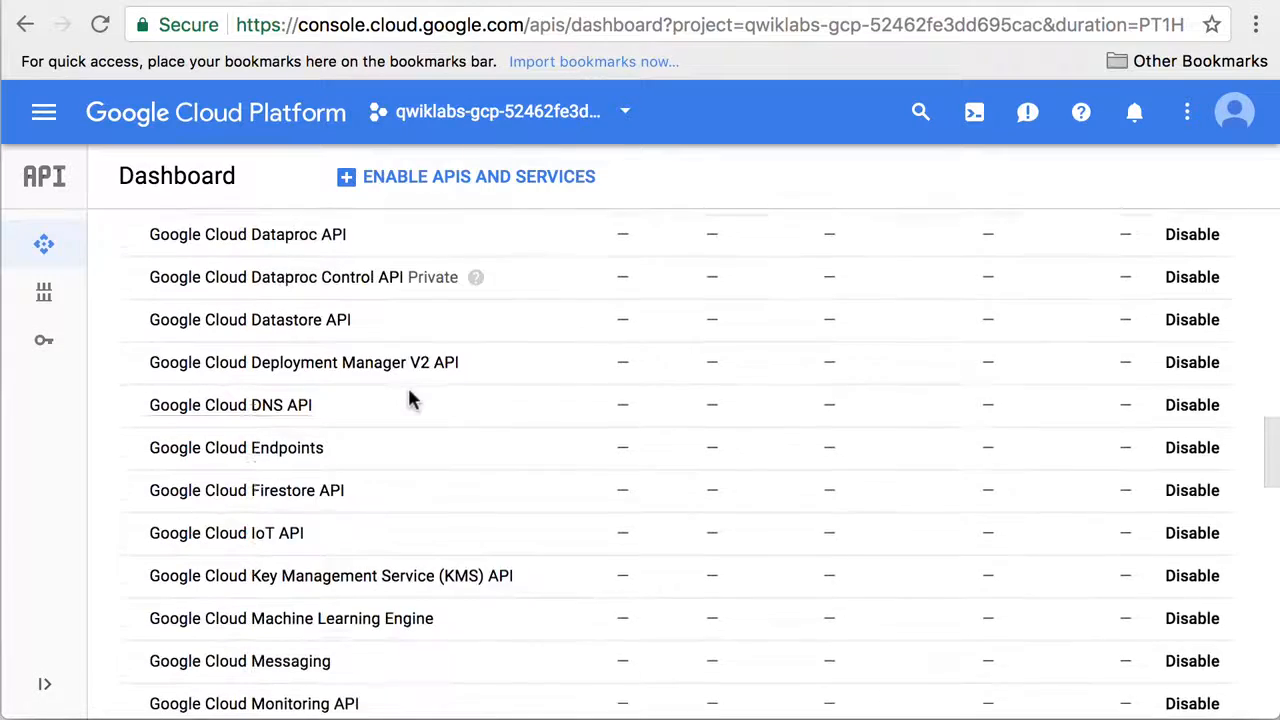
scroll(down, 3)
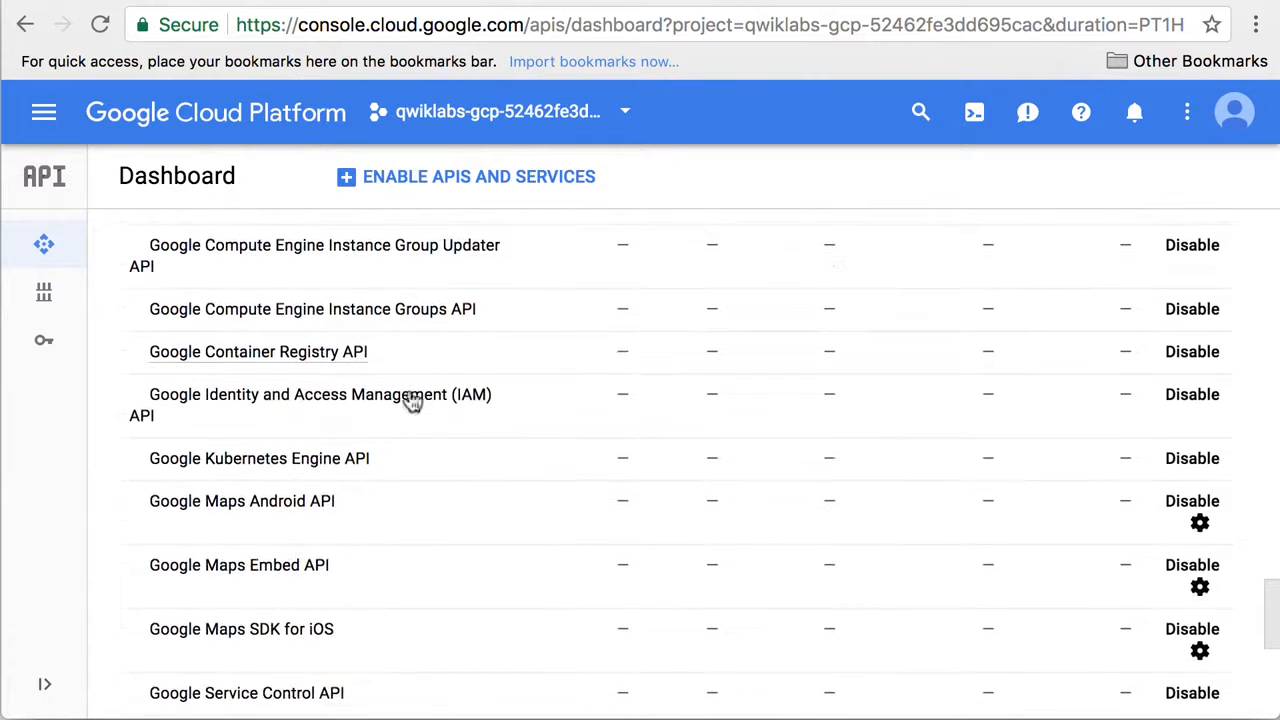
mouse_move(258, 475)
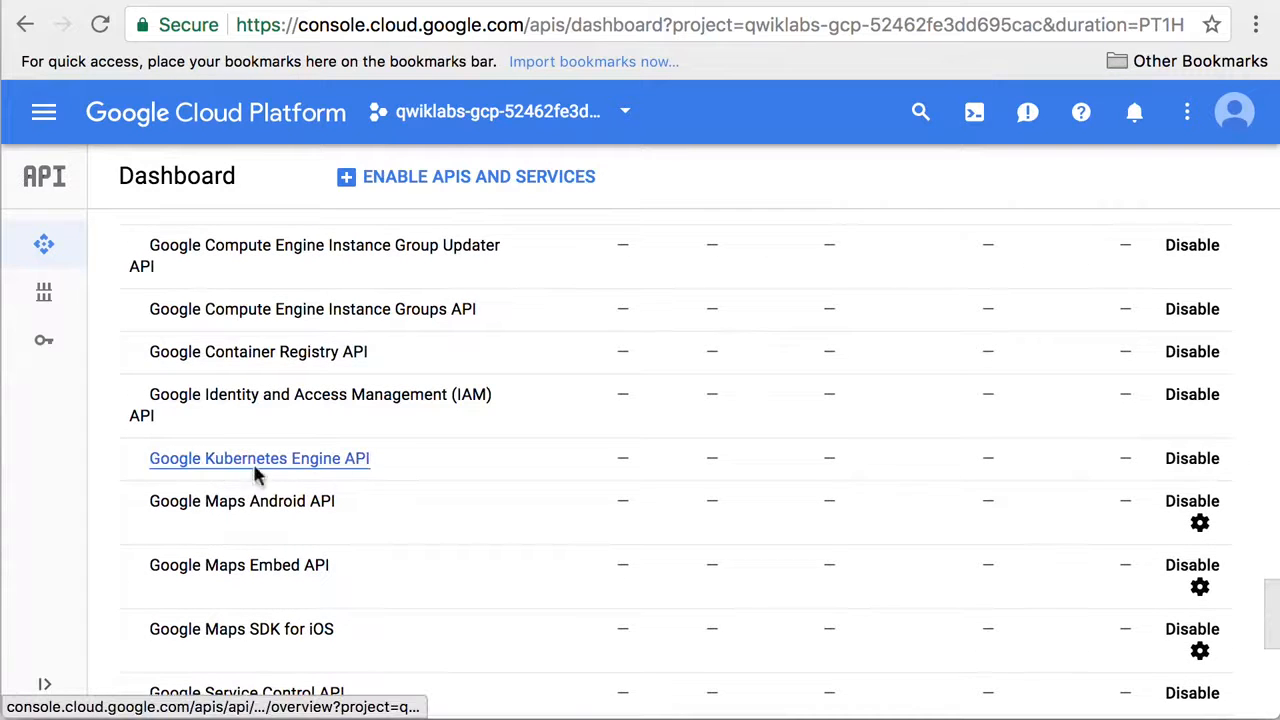
mouse_move(231, 366)
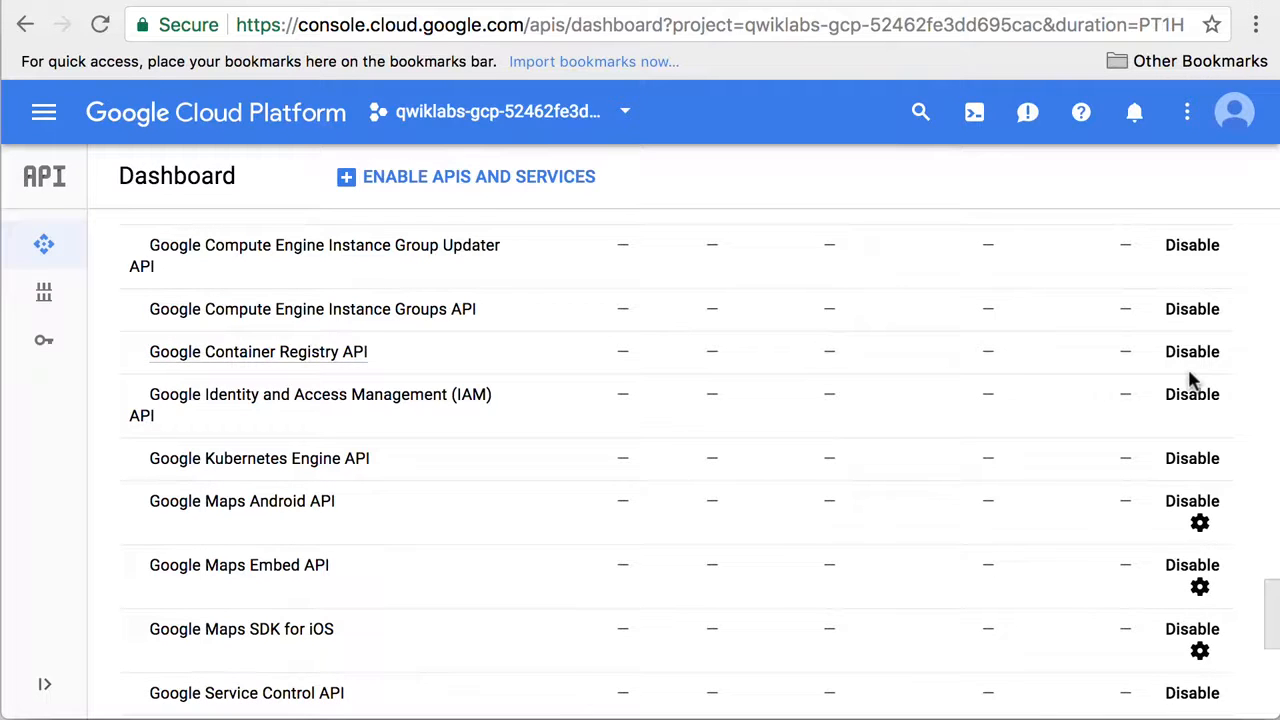
mouse_move(938, 338)
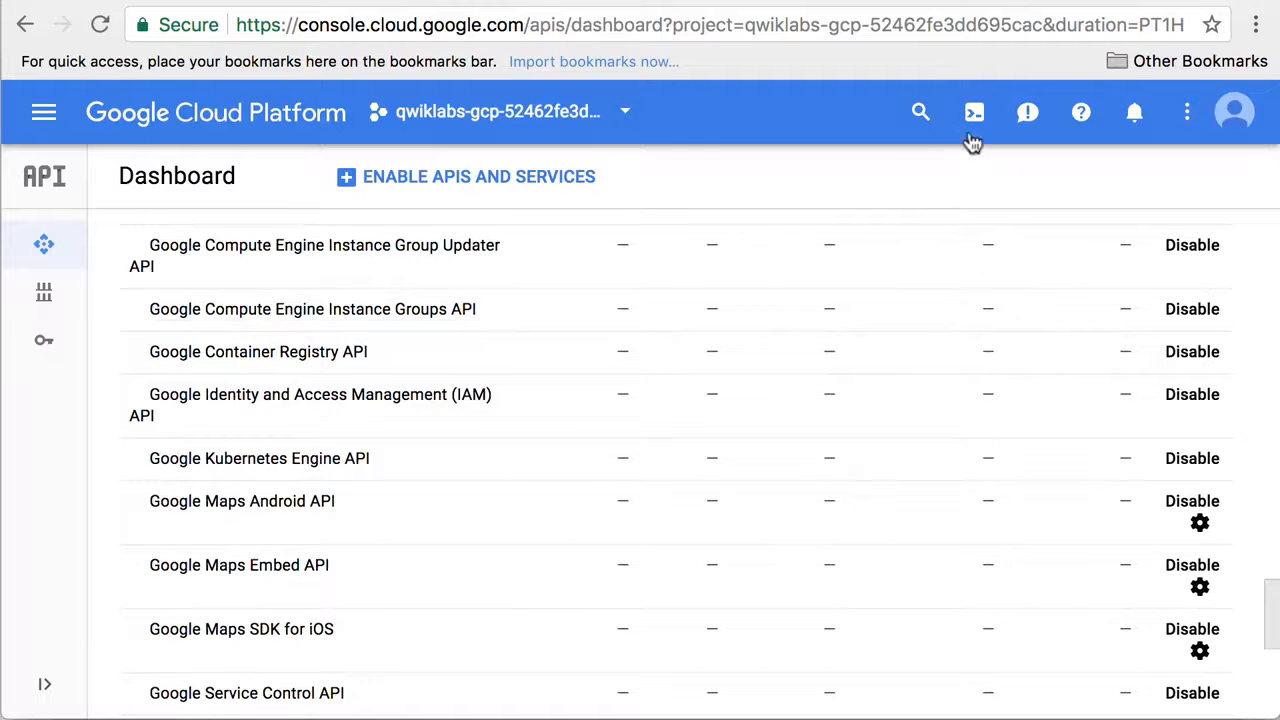
Step: Activate and start a Cloud Shell session for the project
click(972, 112)
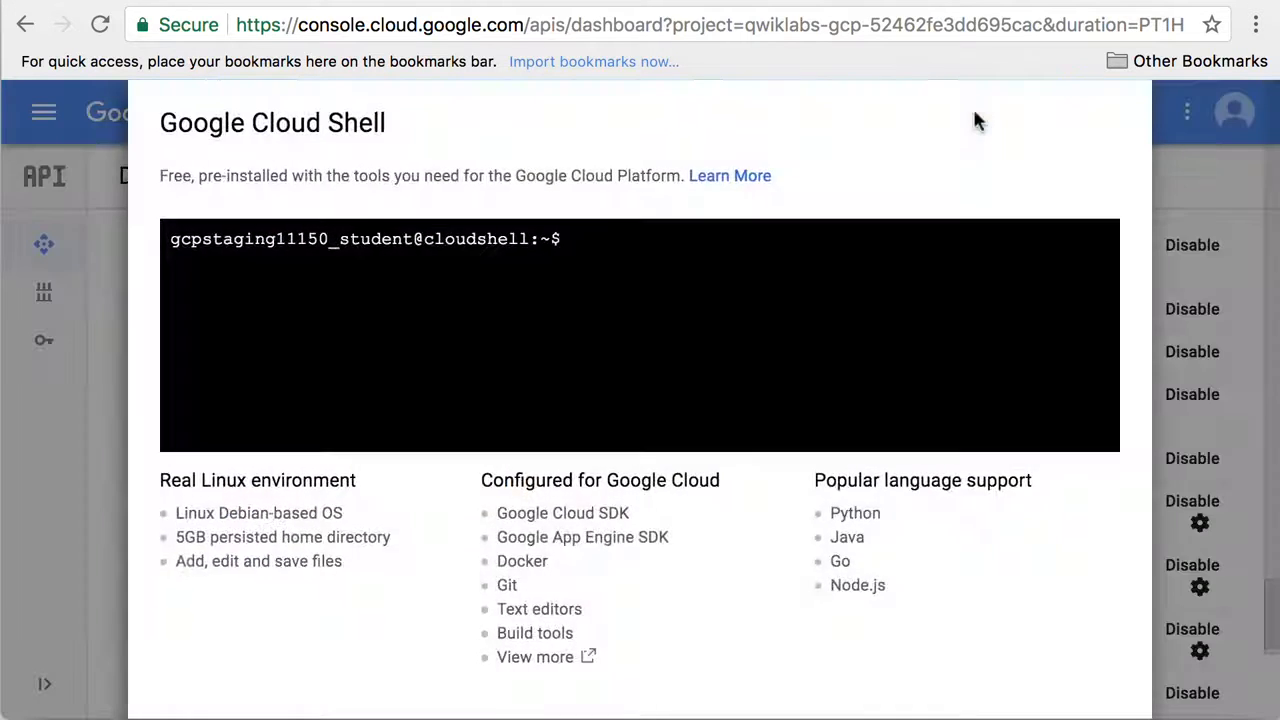
text(gclo)
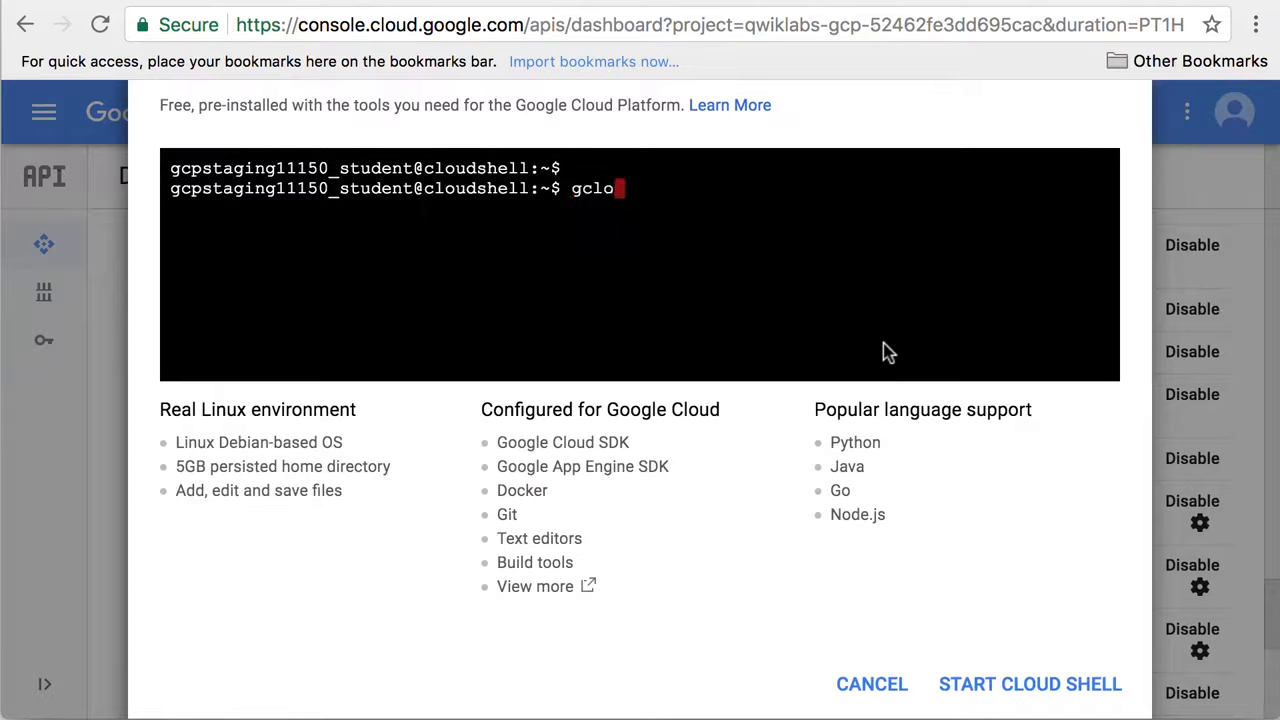
click(1027, 685)
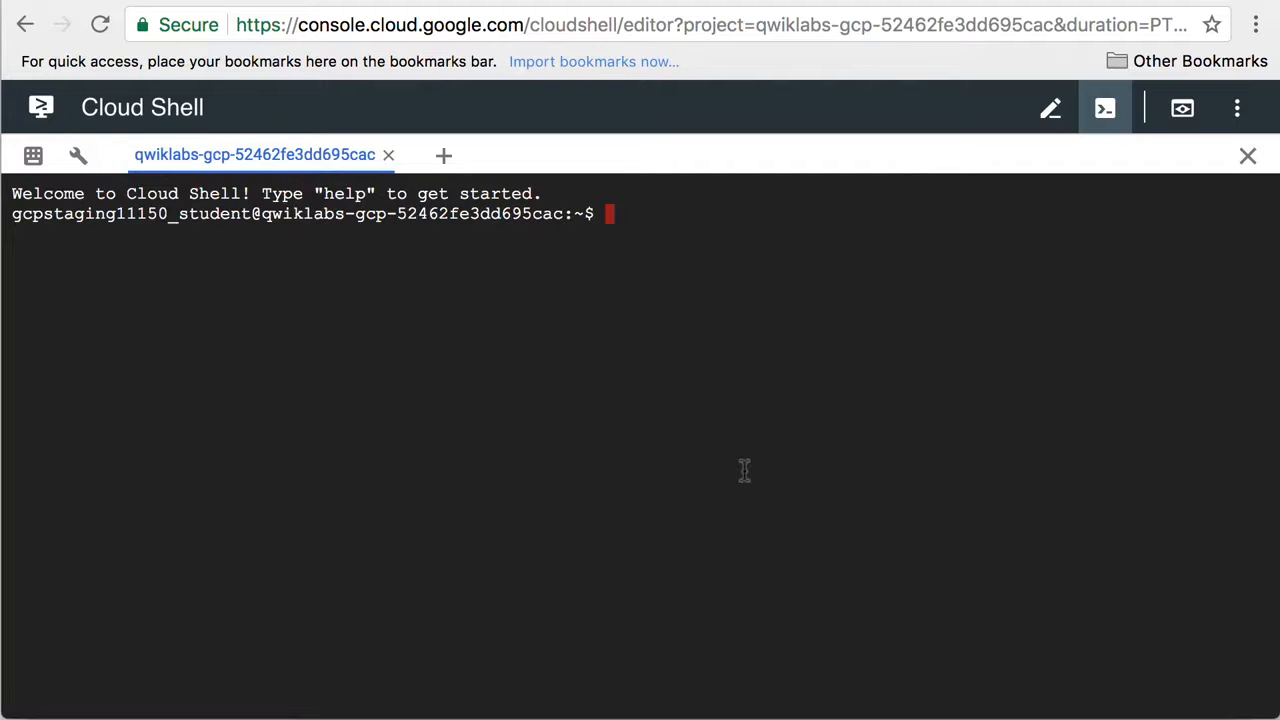
Step: Export MY_ZONE as us-central1-f in Cloud Shell
text(export MY)
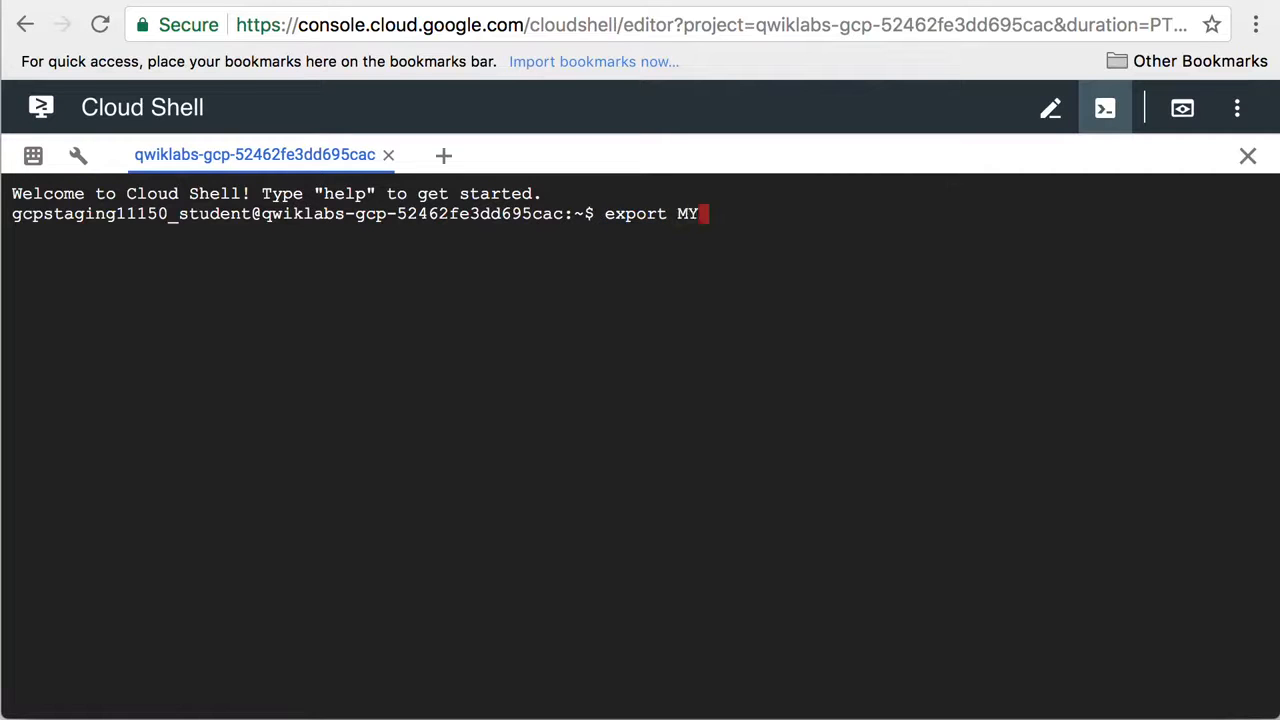
text(_ZONE=)
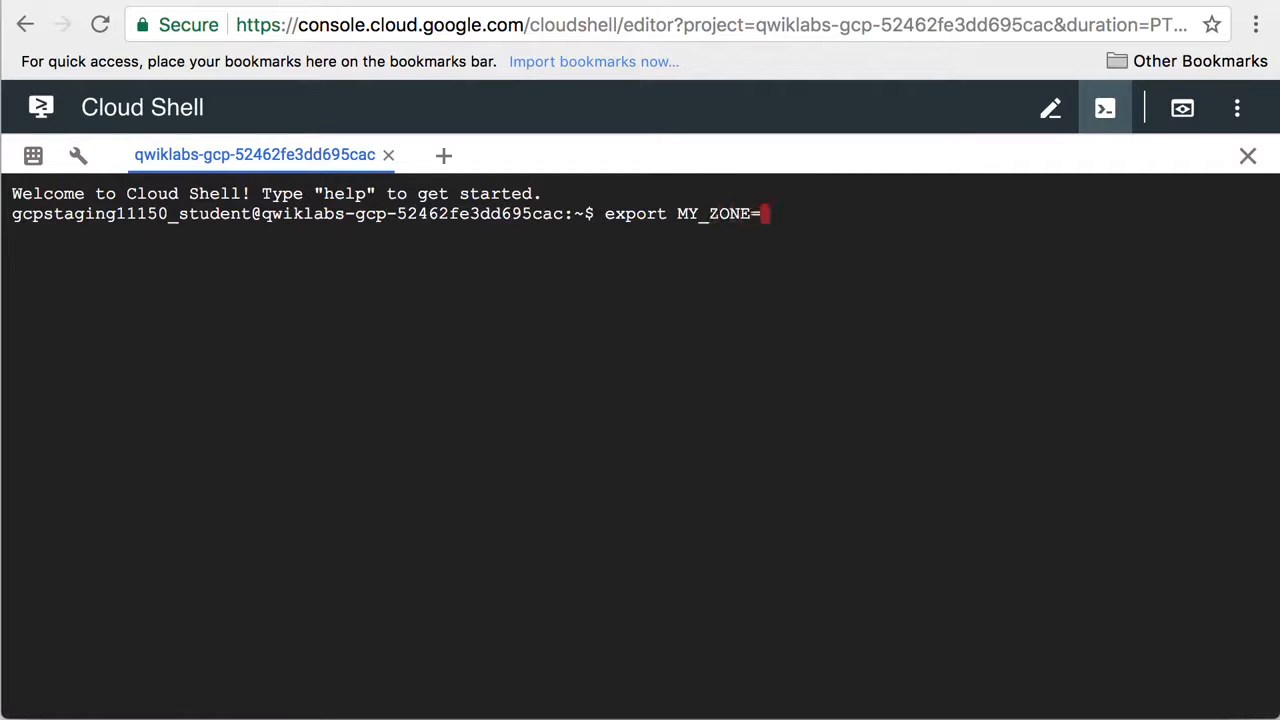
text(us-central)
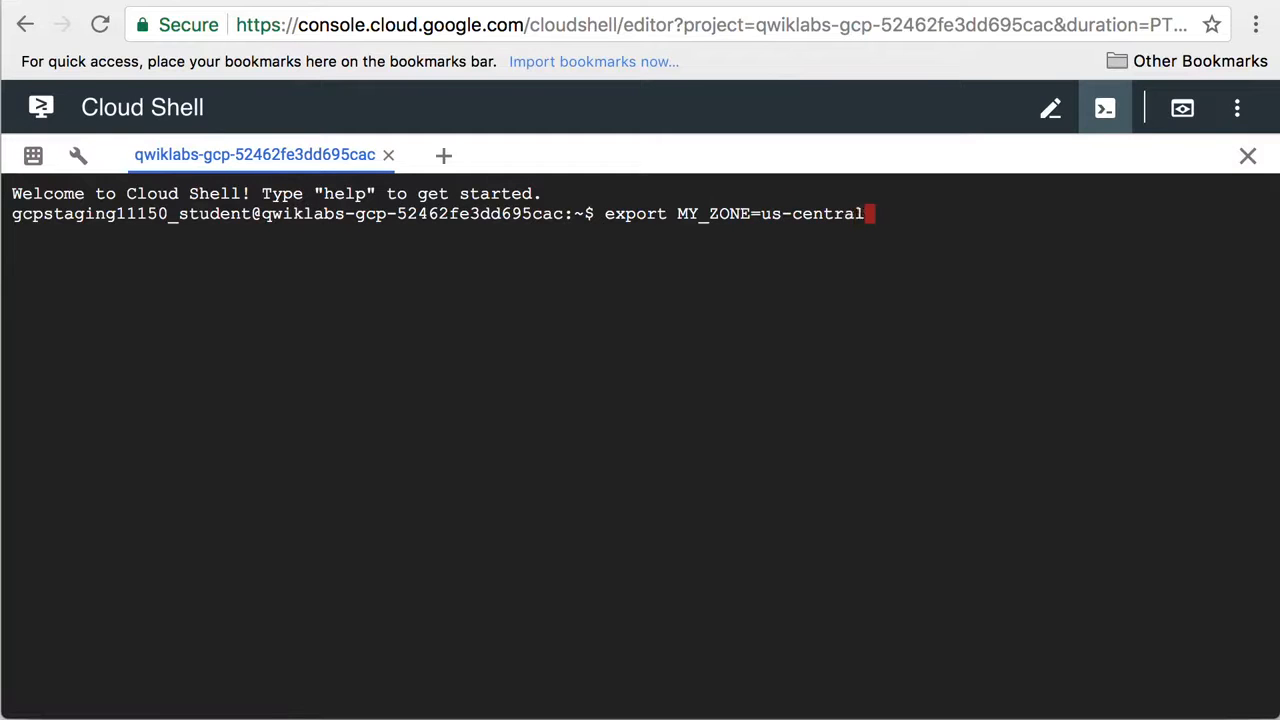
key(Enter)
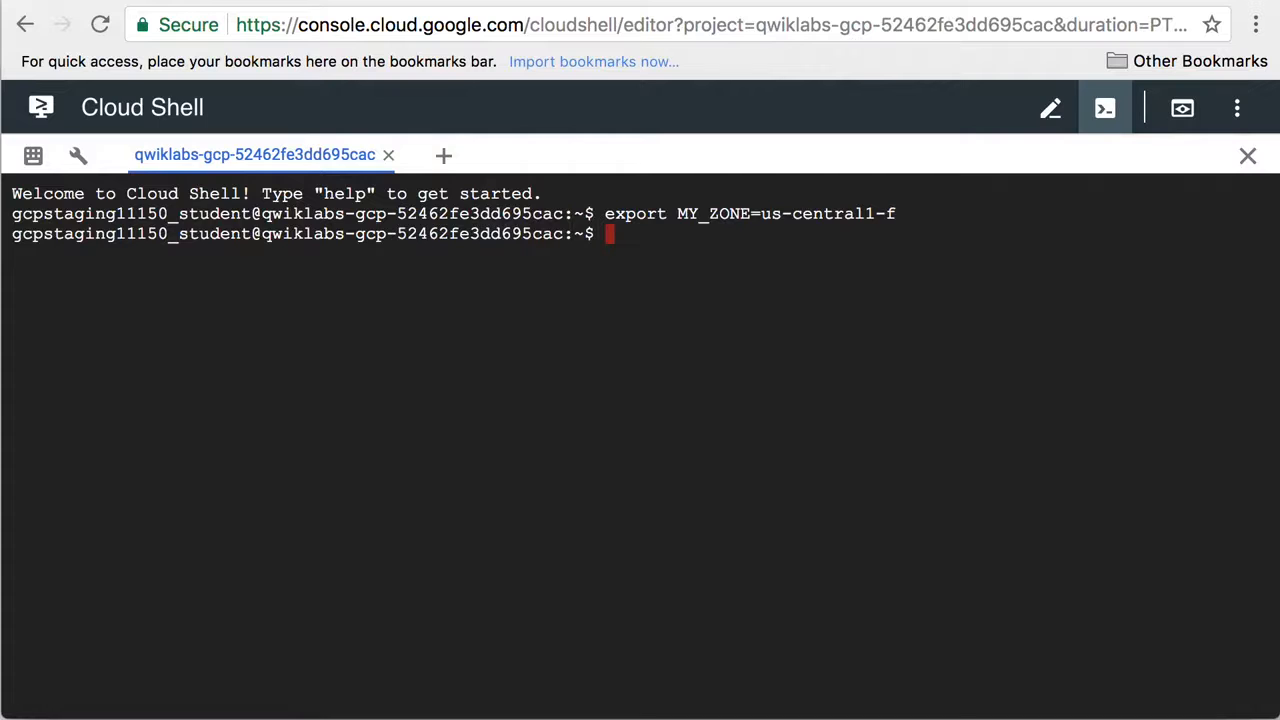
mouse_move(845, 380)
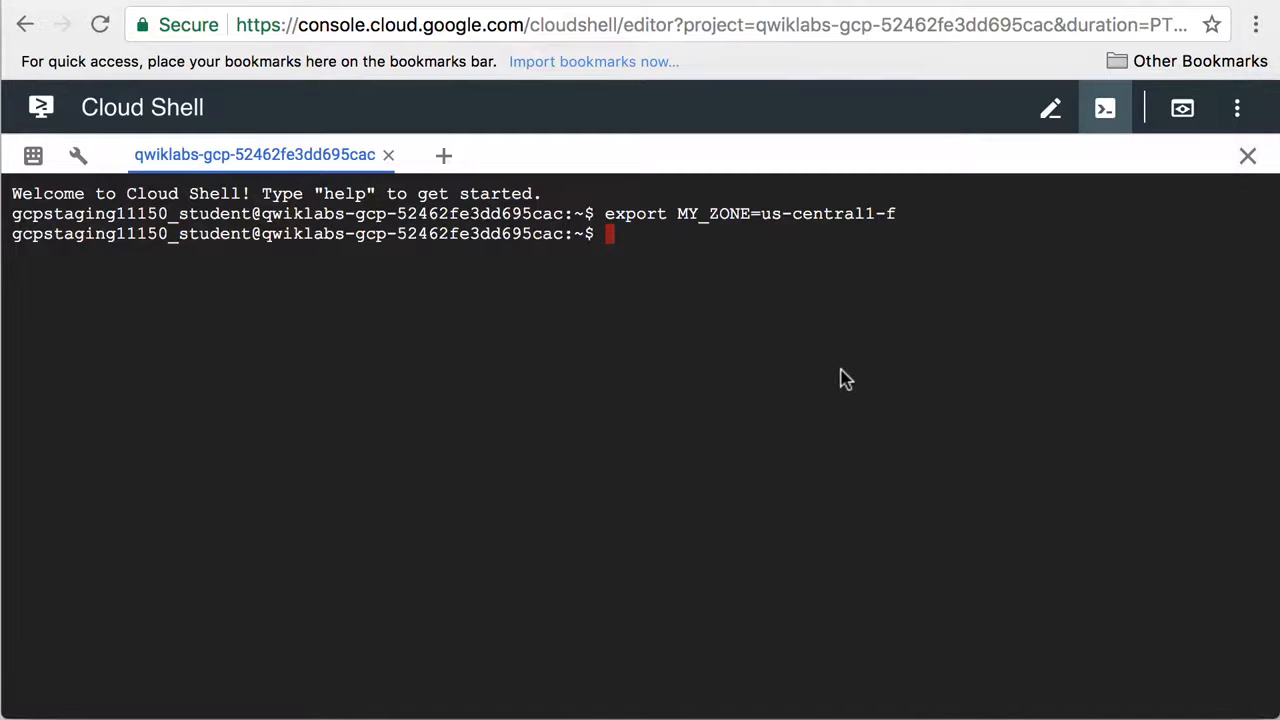
Step: Create the webfrontend cluster in $MY_ZONE with 2 nodes via gcloud container clusters create
text(gcloud container clusters create webfrontend --zone $MY_ZONE --num-nodes 2)
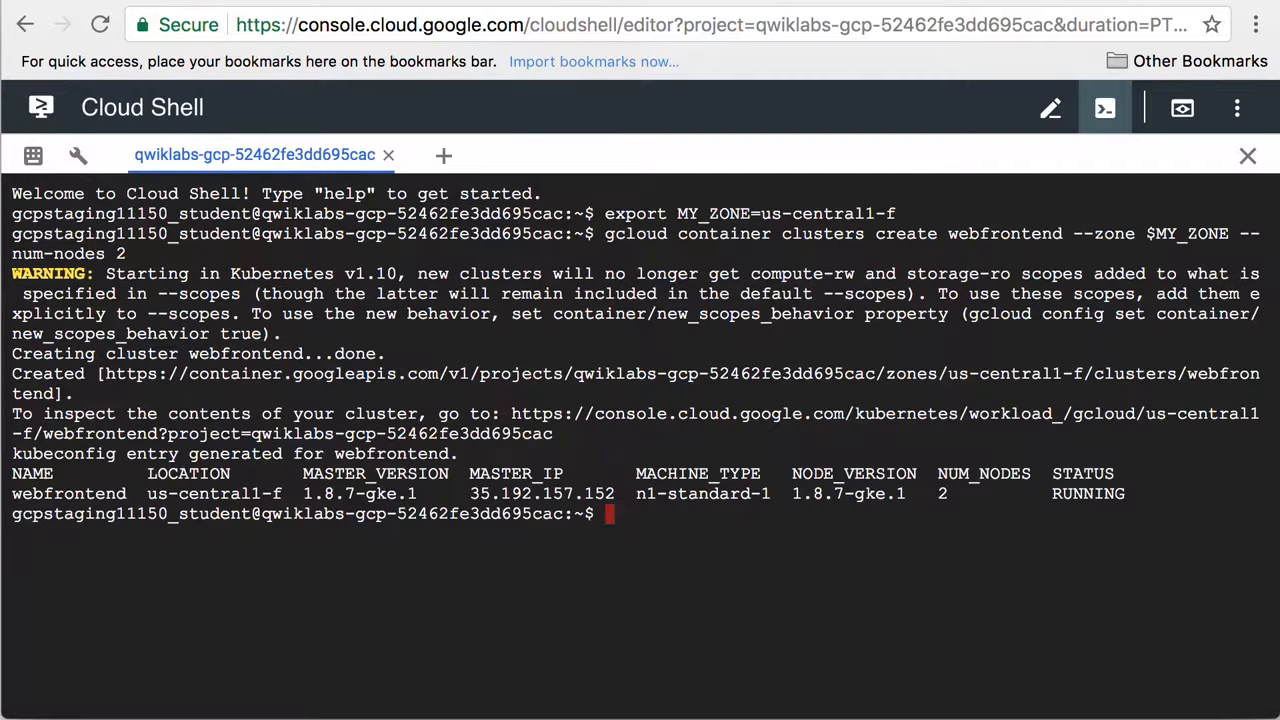
text(ku)
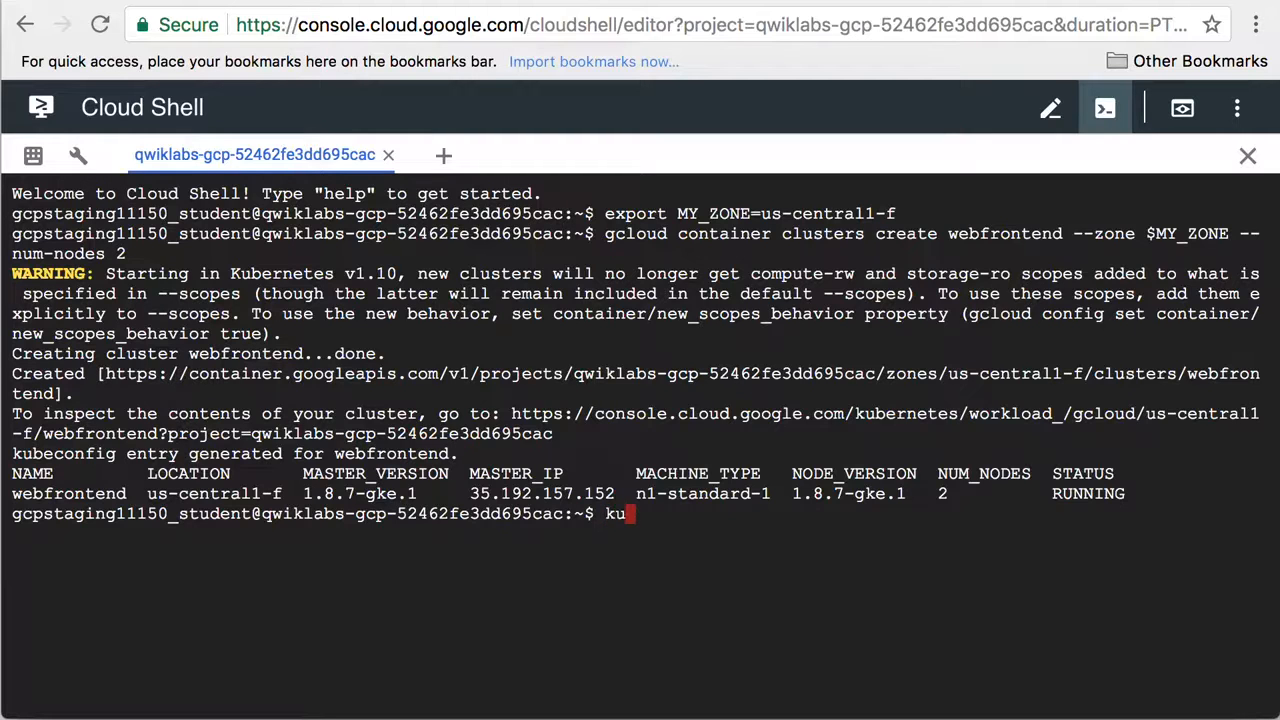
text(bectl)
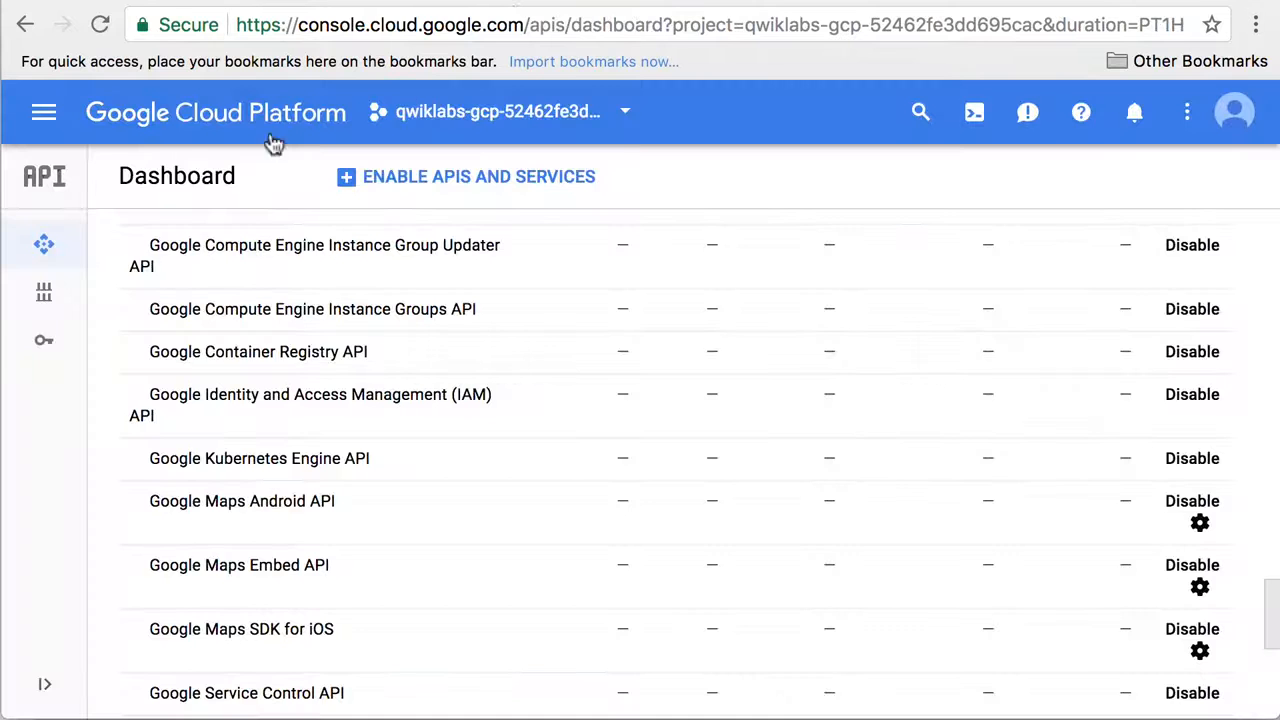
Step: Show Compute Engine VM instances with the info panel hidden to see node IPs
click(44, 111)
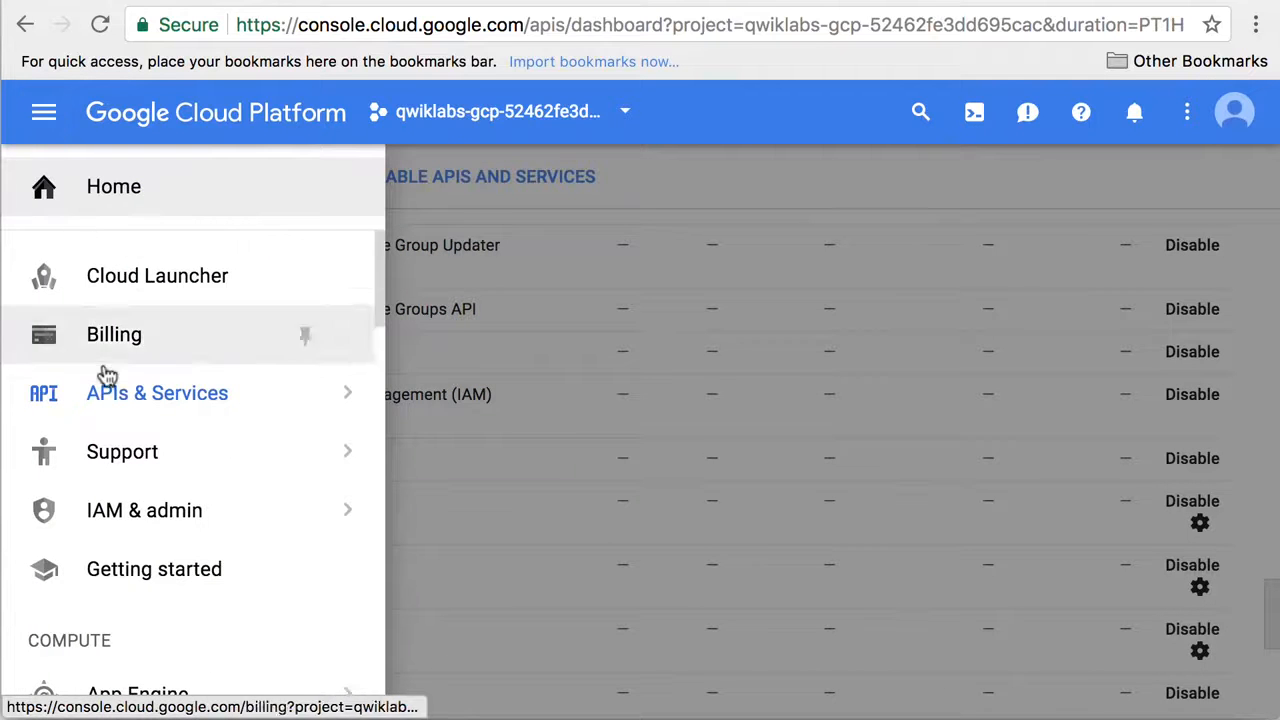
click(160, 552)
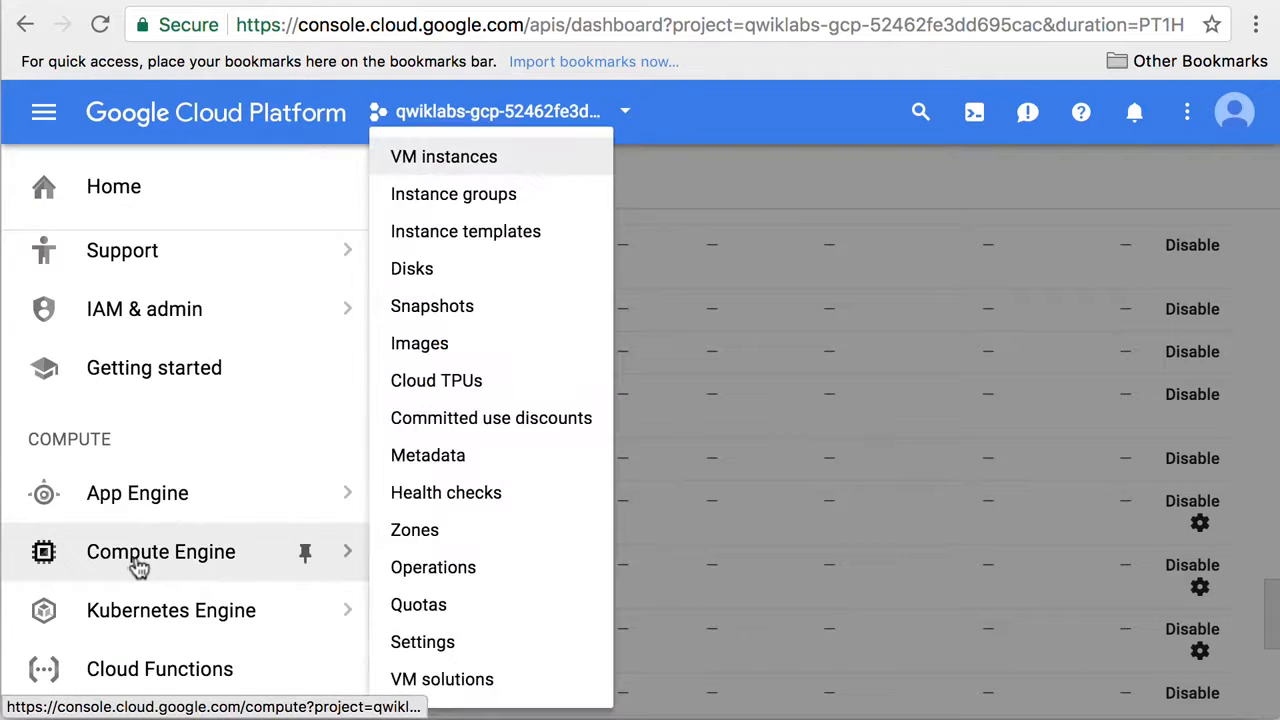
click(443, 156)
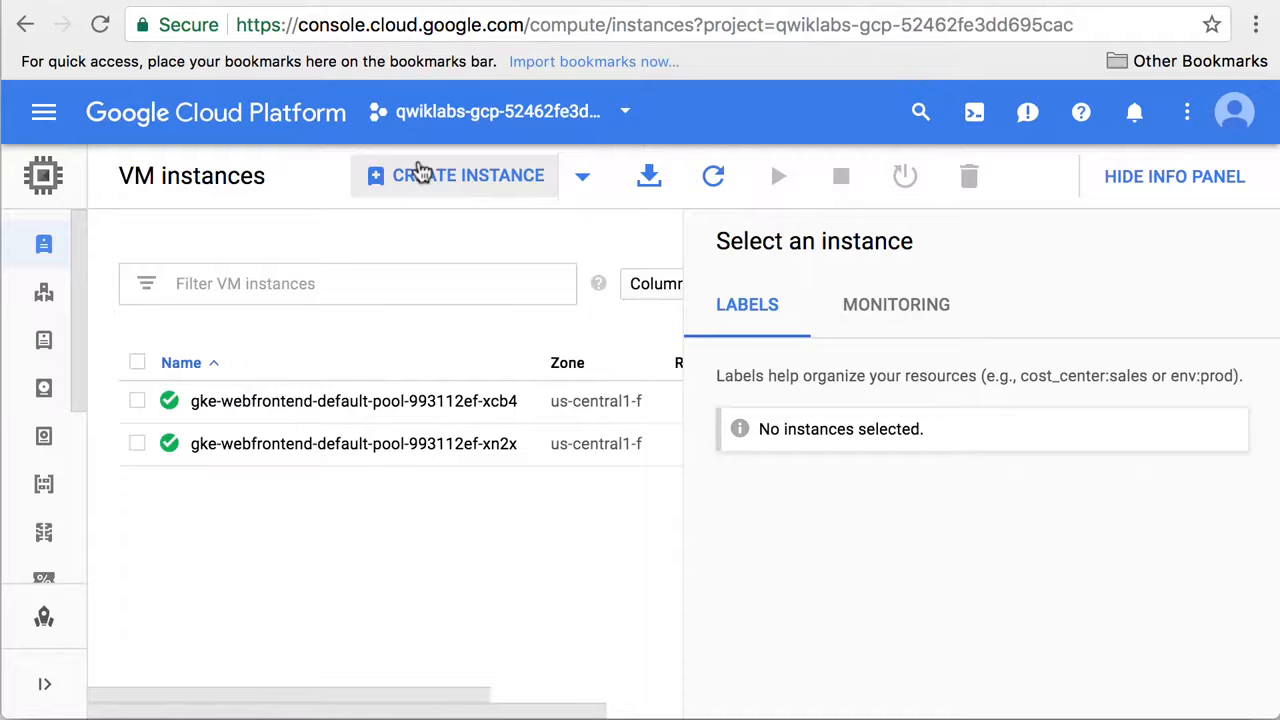
mouse_move(1040, 240)
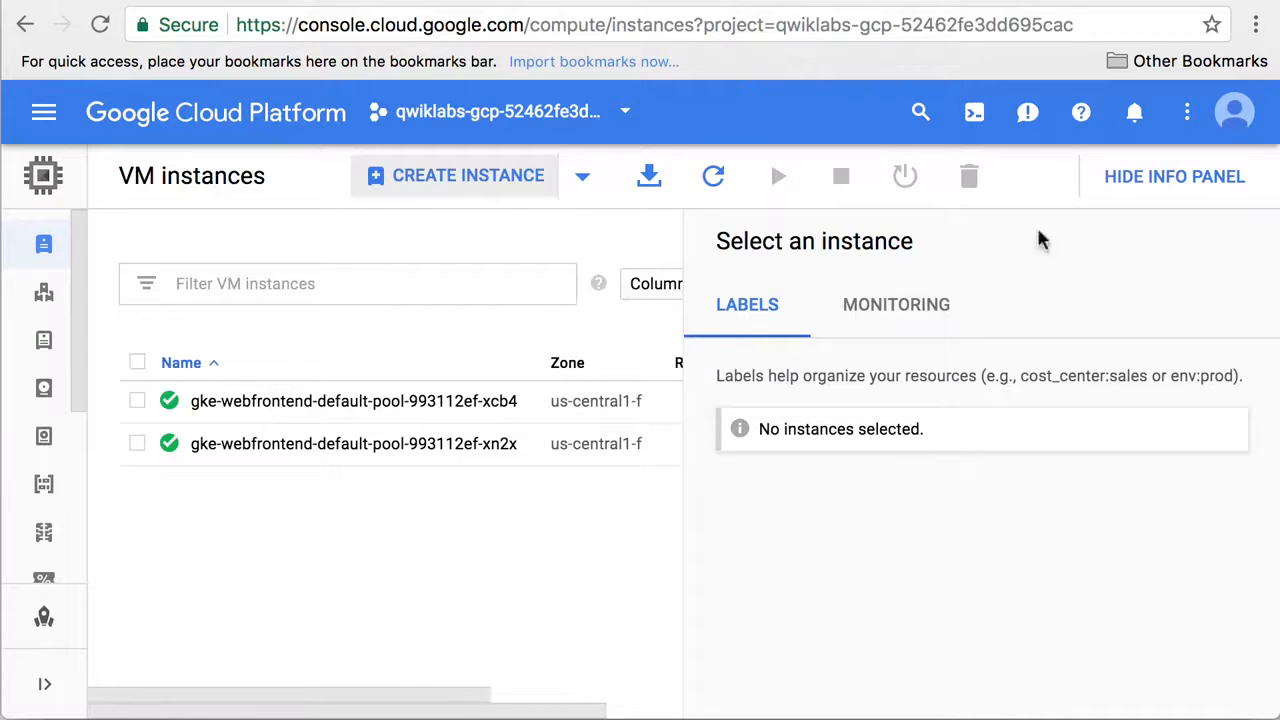
click(1175, 176)
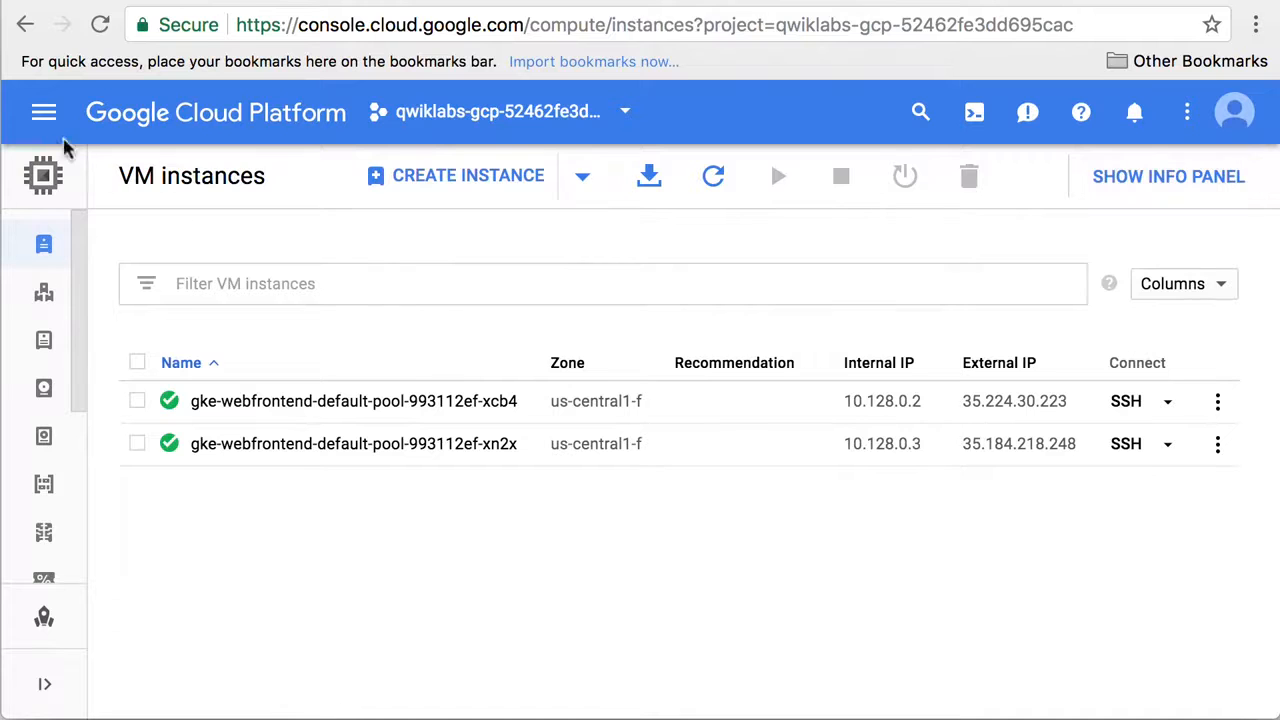
Step: Go to Kubernetes Engine > Kubernetes clusters to view webfrontend
click(44, 111)
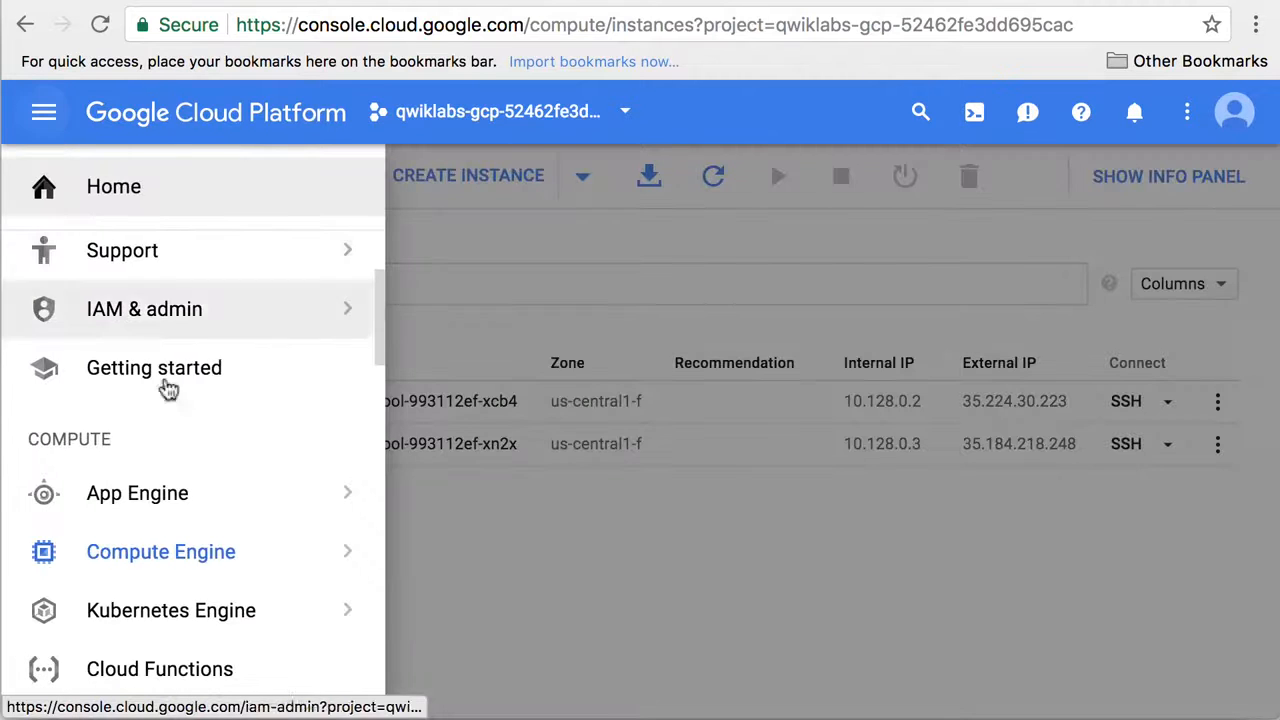
mouse_move(171, 610)
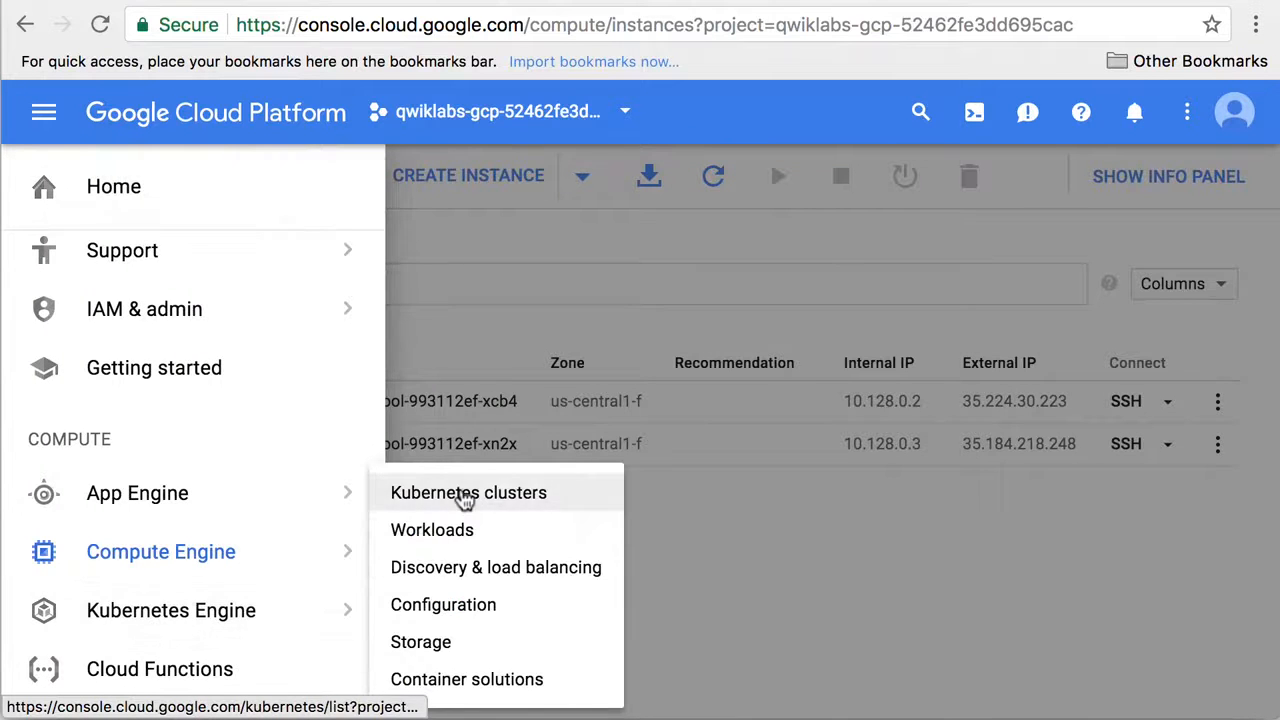
click(468, 492)
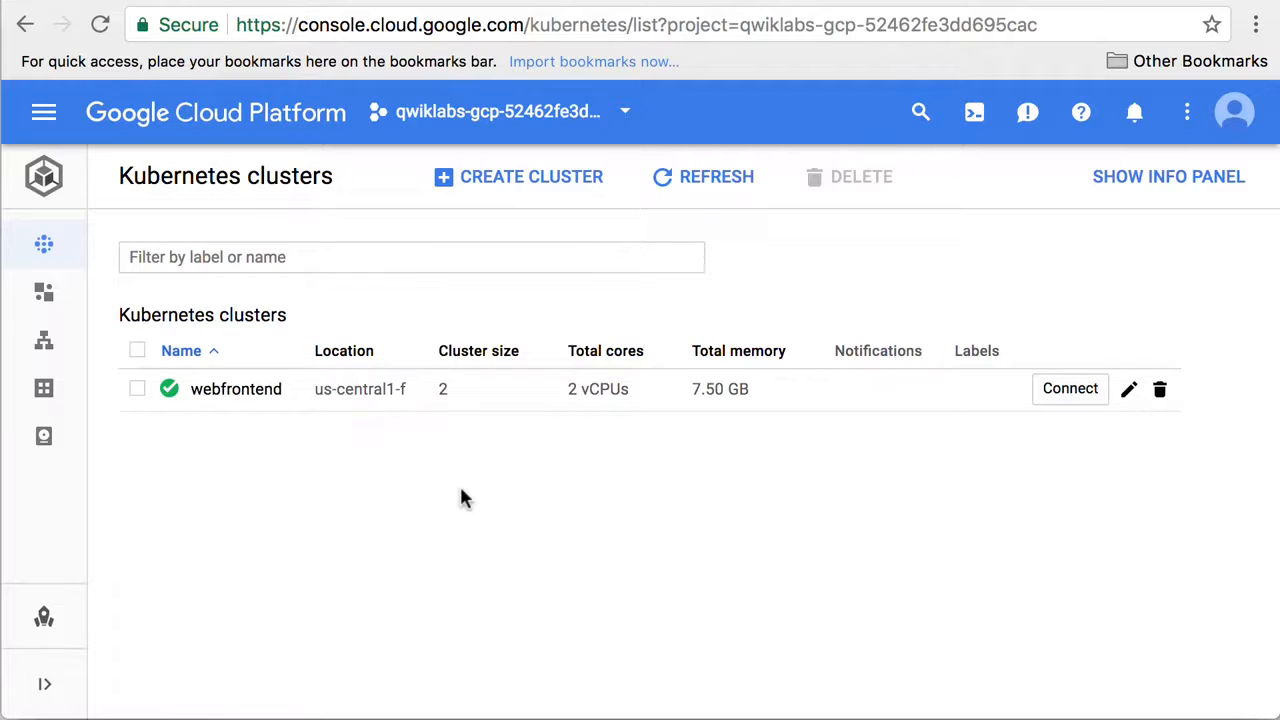
mouse_move(557, 507)
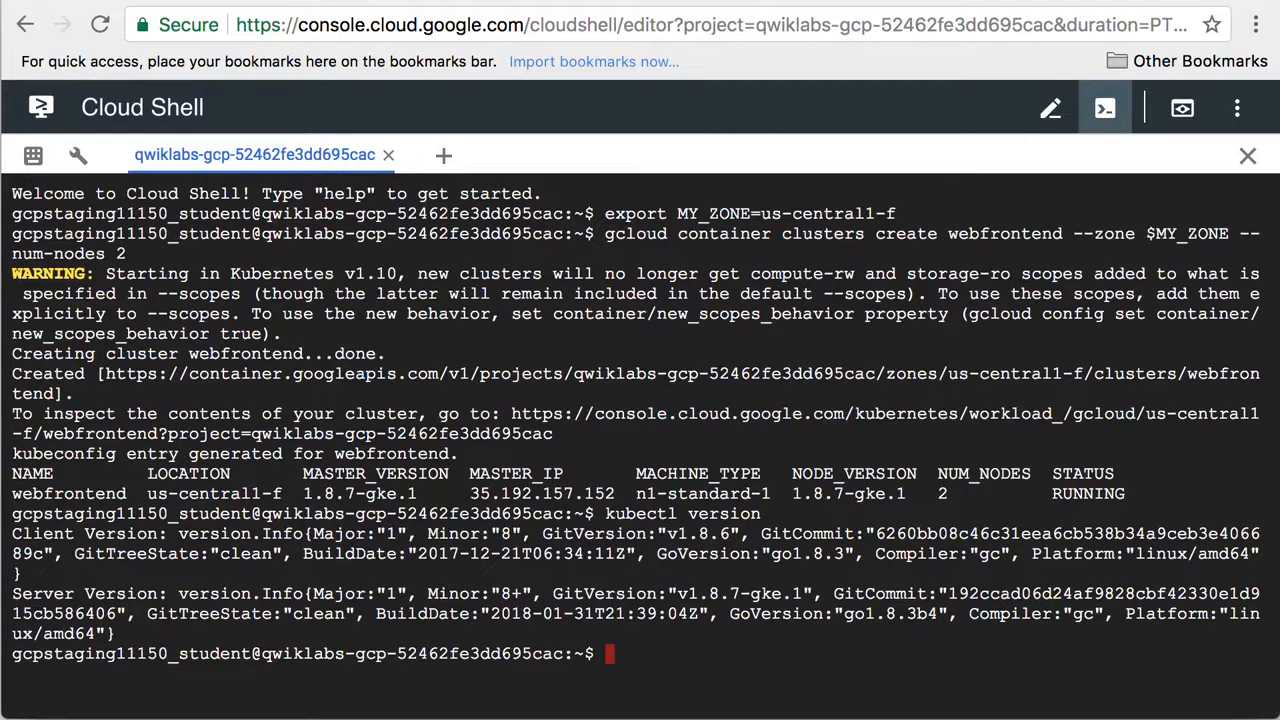
mouse_move(755, 527)
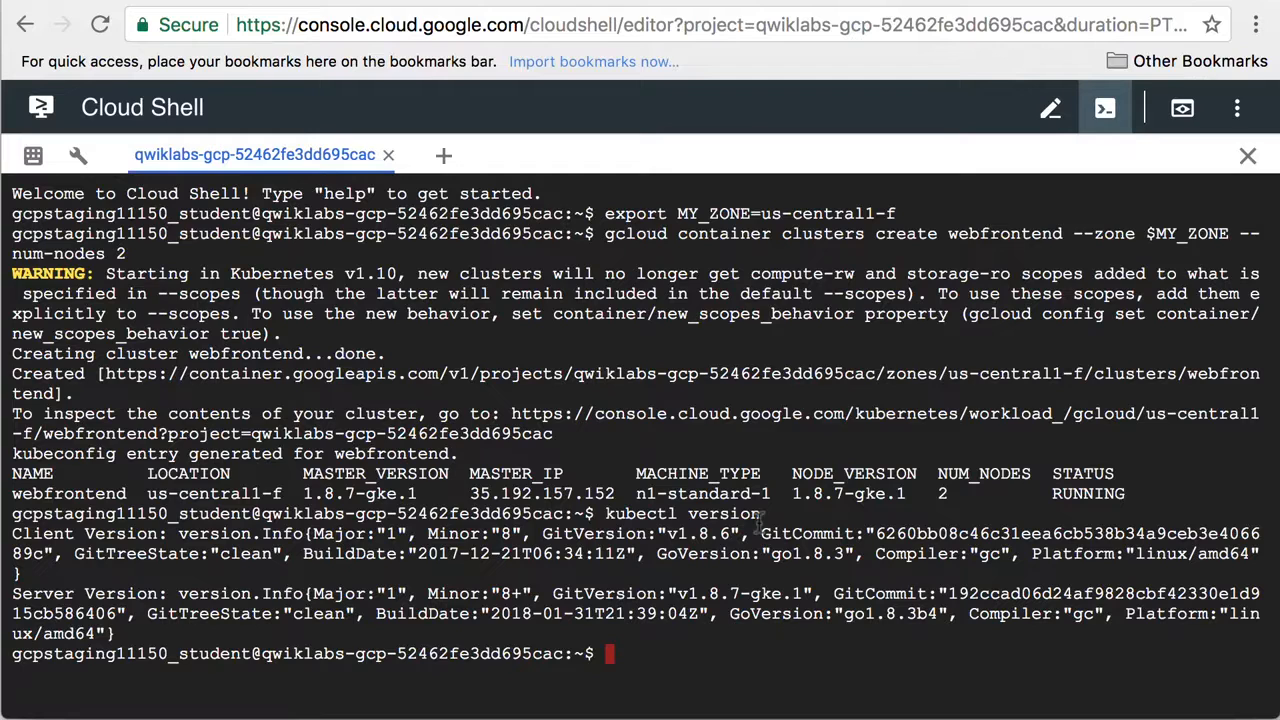
Step: Run kubectl run nginx --image=nginx:1.10.0 in Cloud Shell
text(kube)
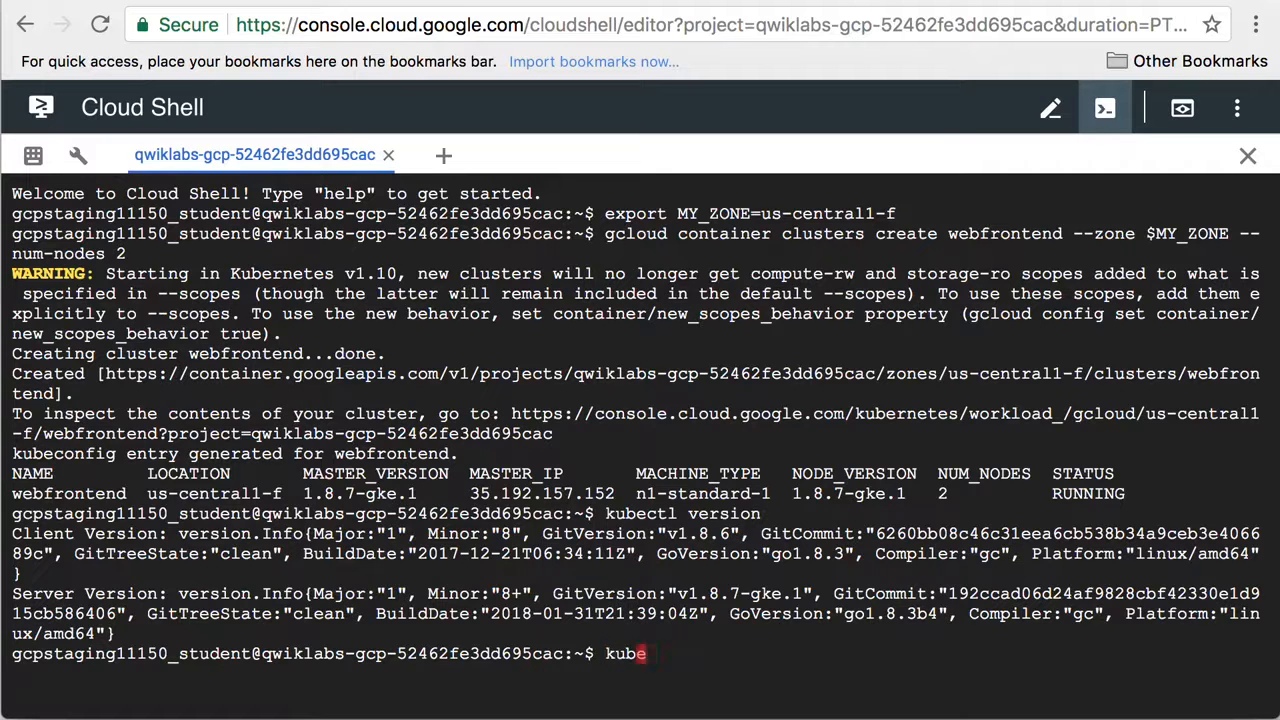
text(ctl)
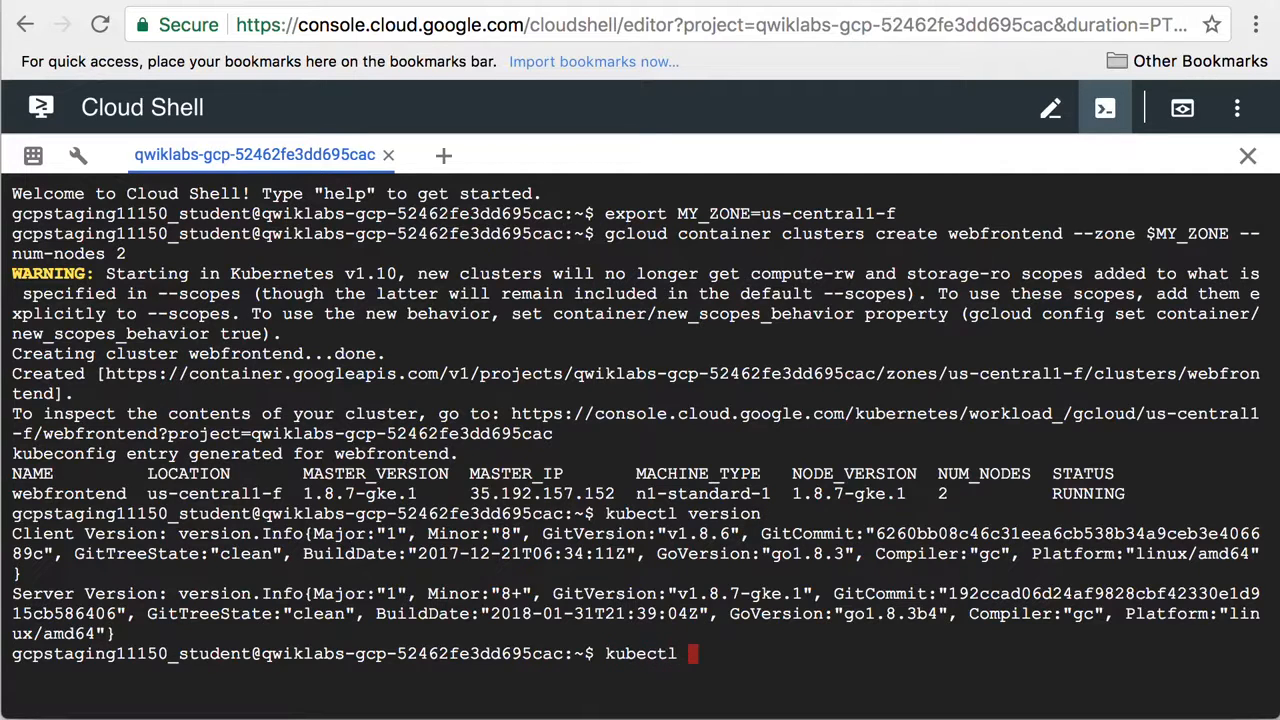
text(run ngi)
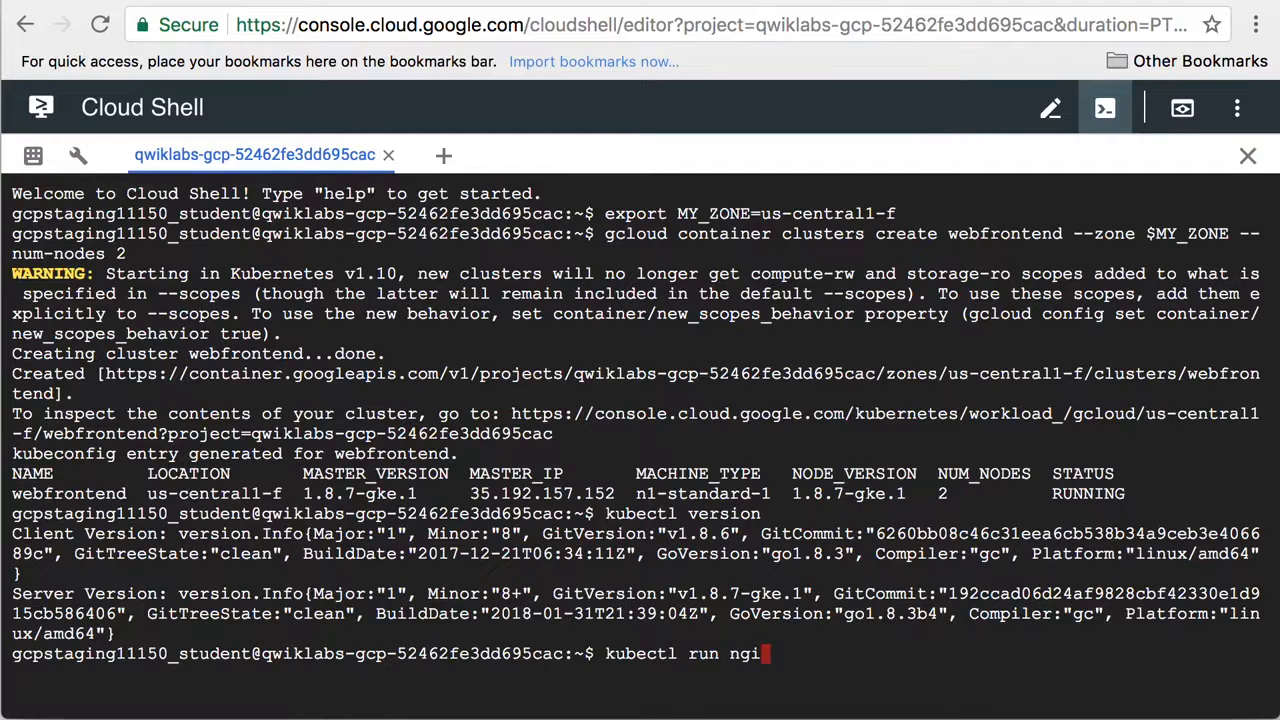
text(nx)
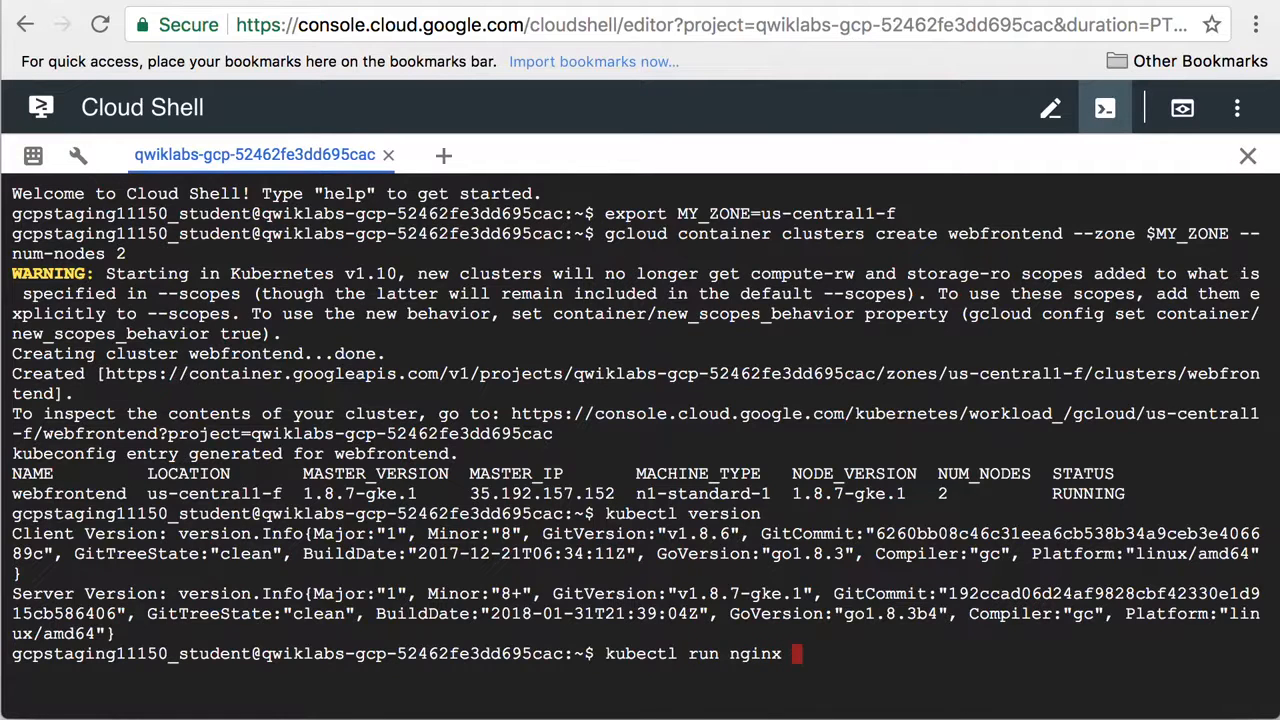
text(--image)
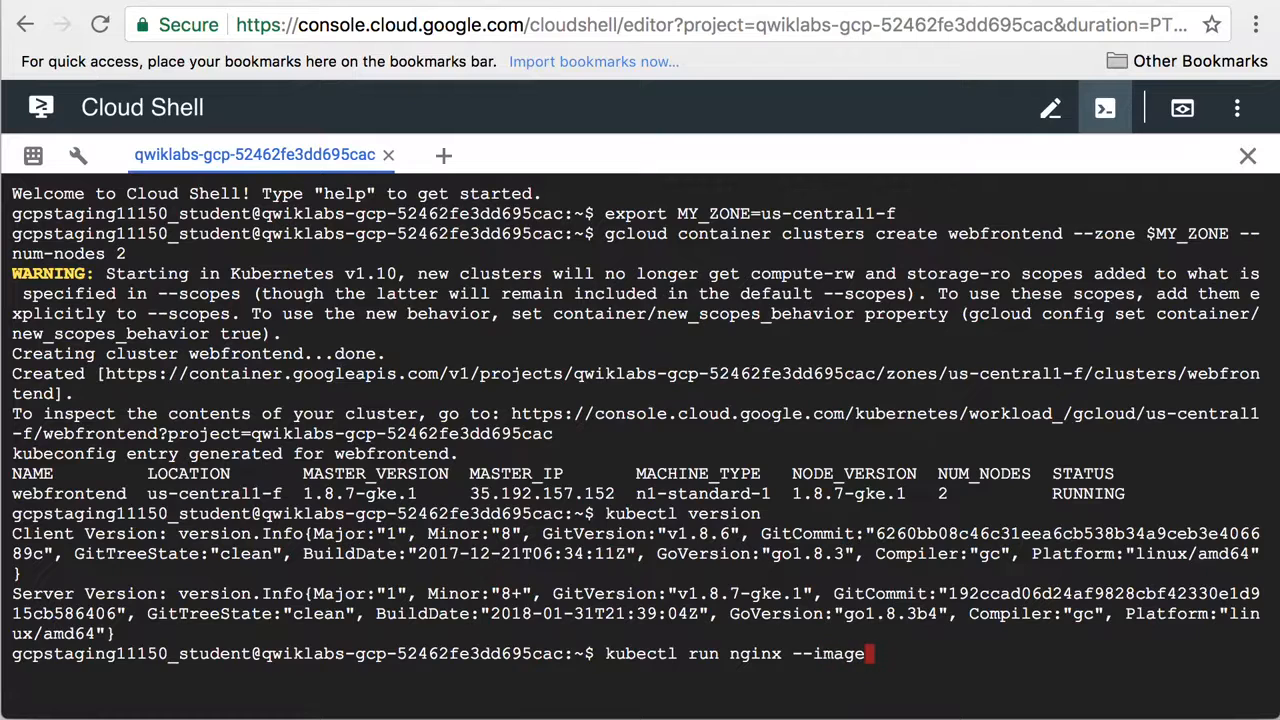
text(=n)
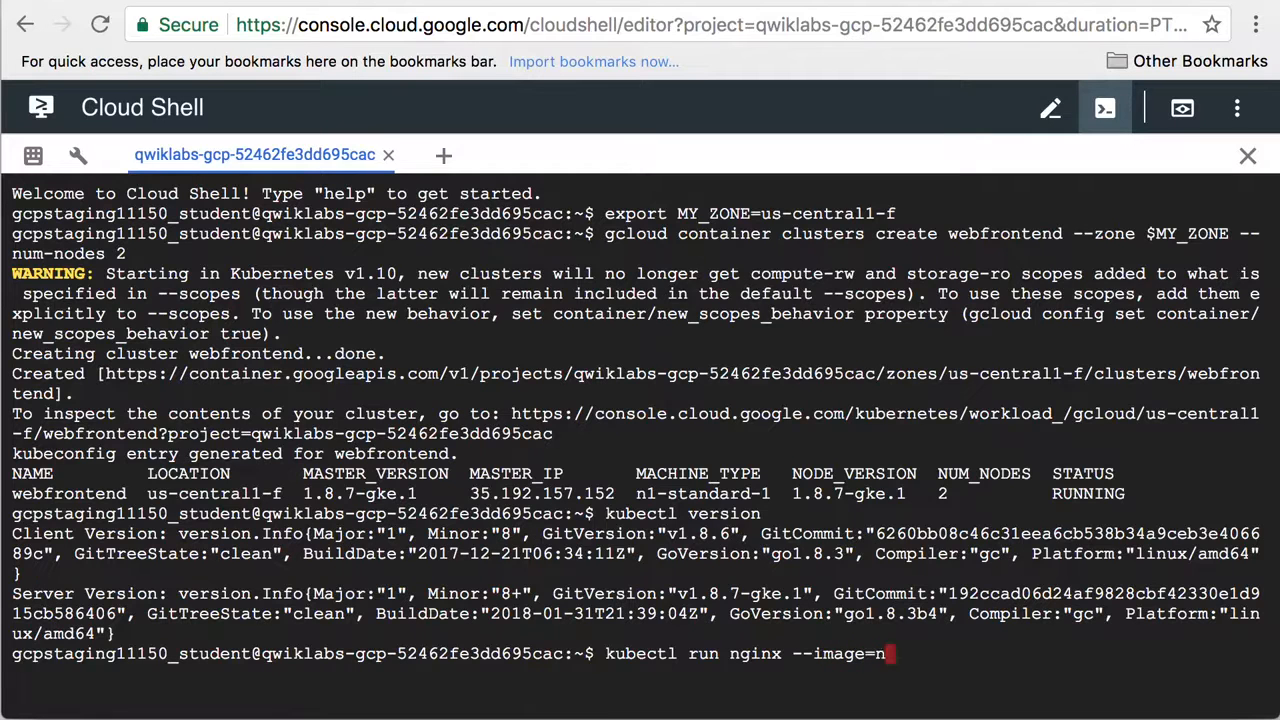
text(ginx:)
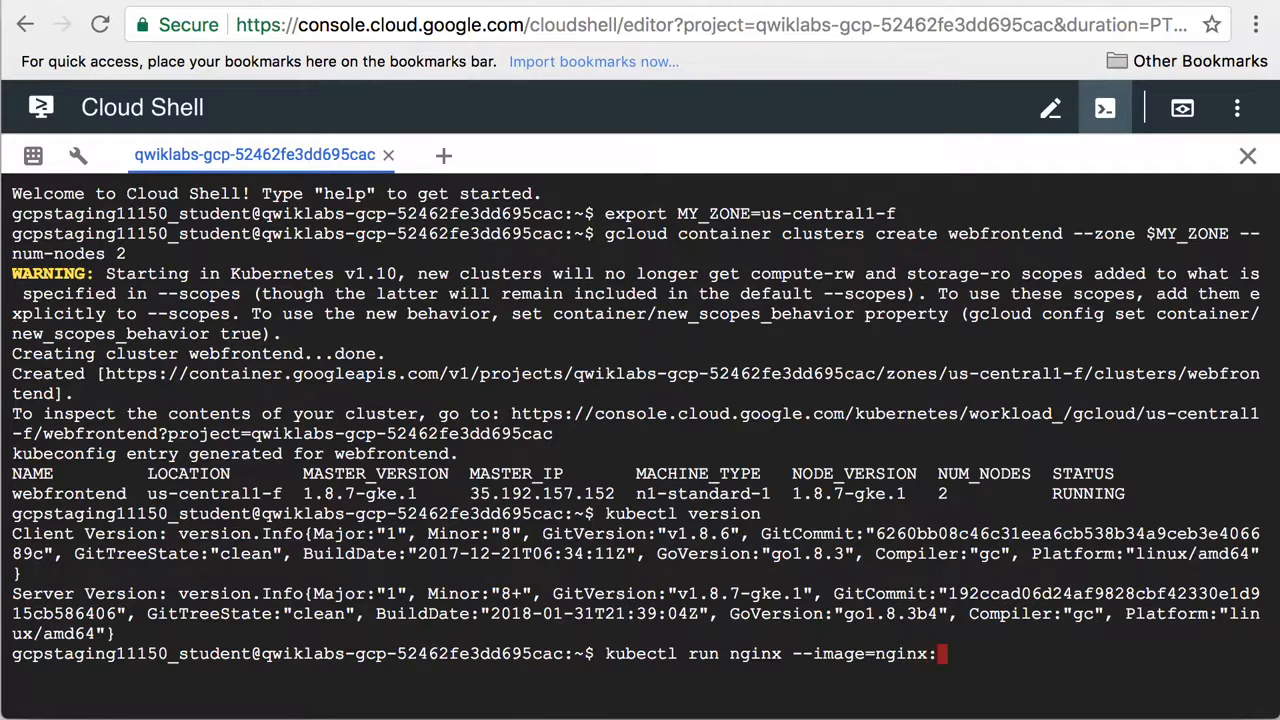
text(:1.10.0)
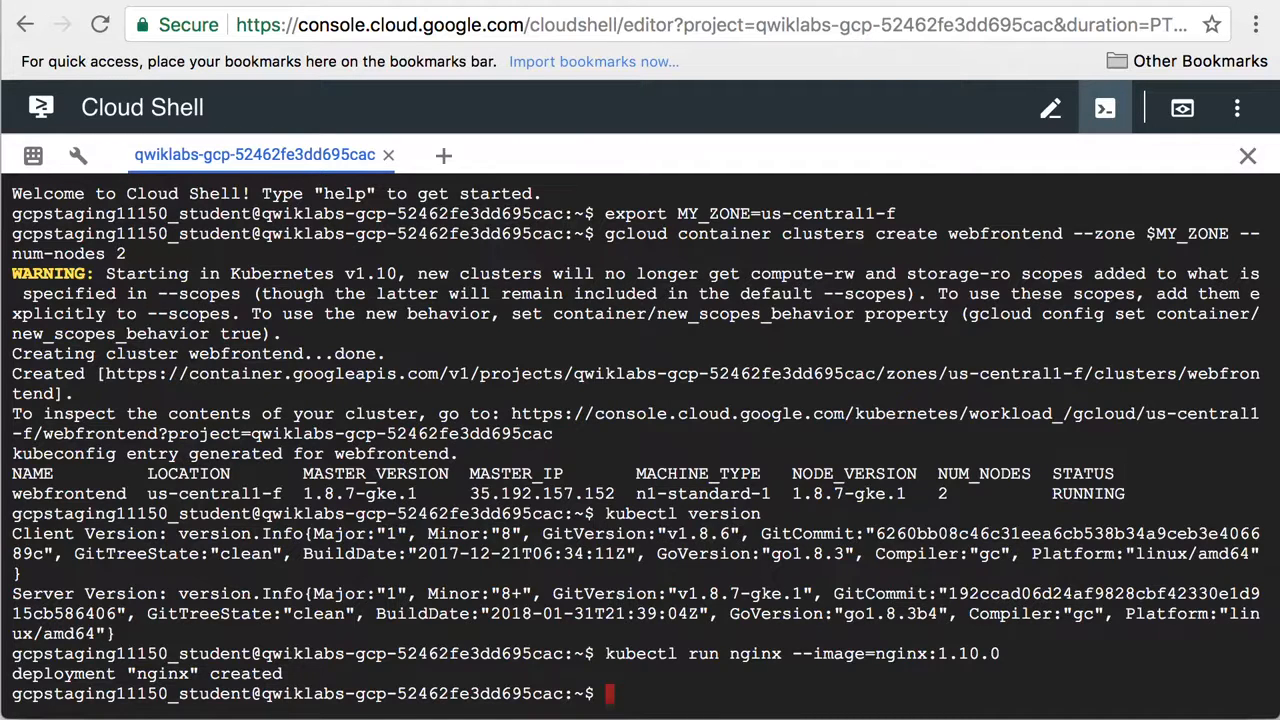
Step: Run kubectl get pods to check the nginx pod is Running
text(kubectl)
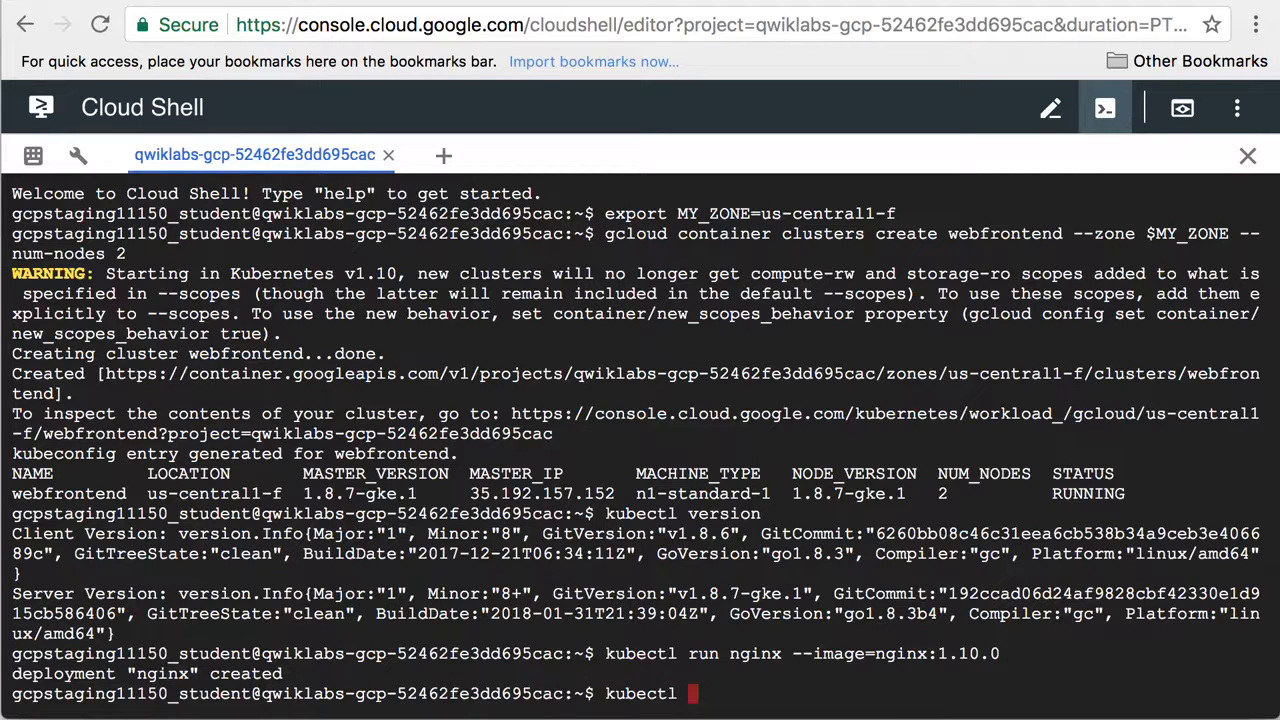
text(get)
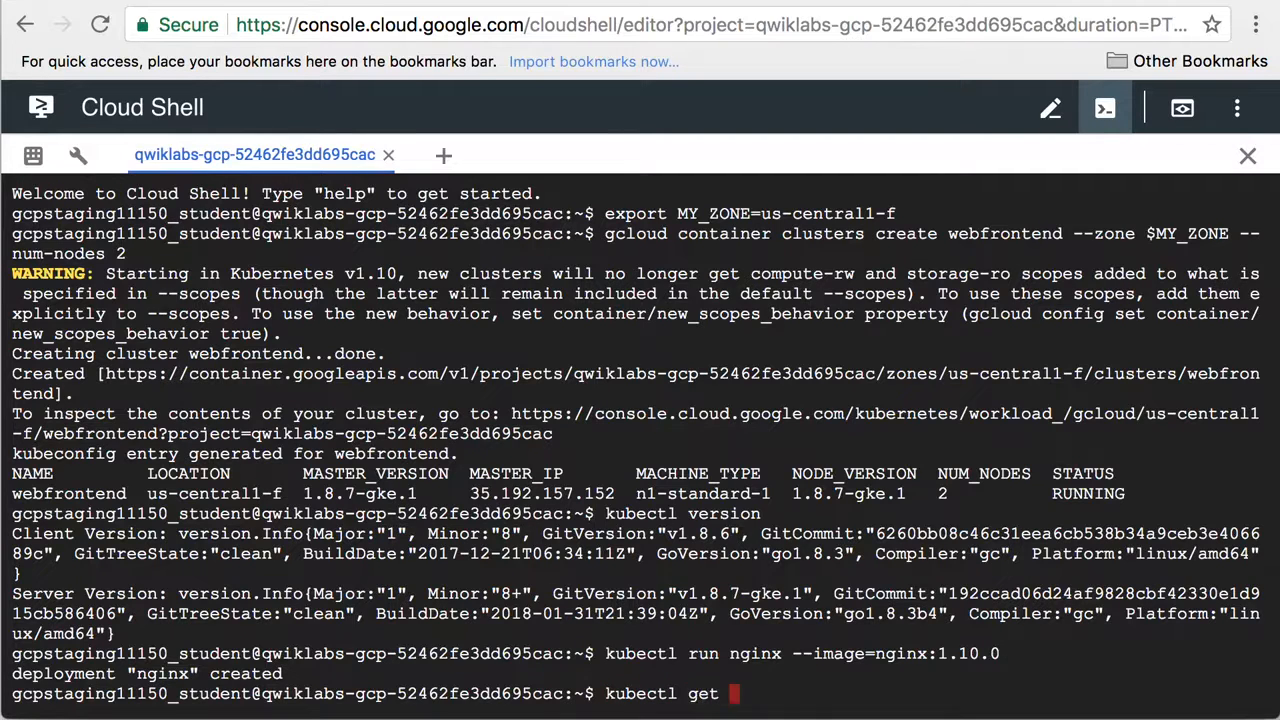
text(pods)
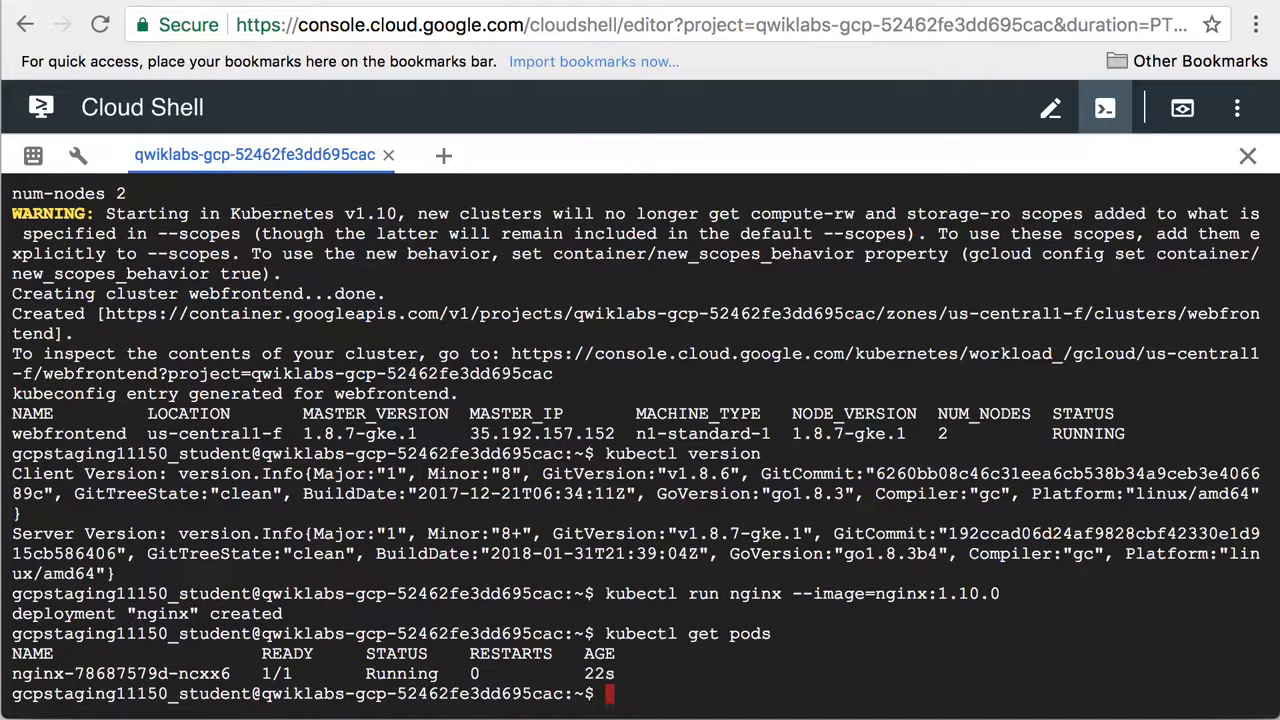
text(kubectl expose deployment)
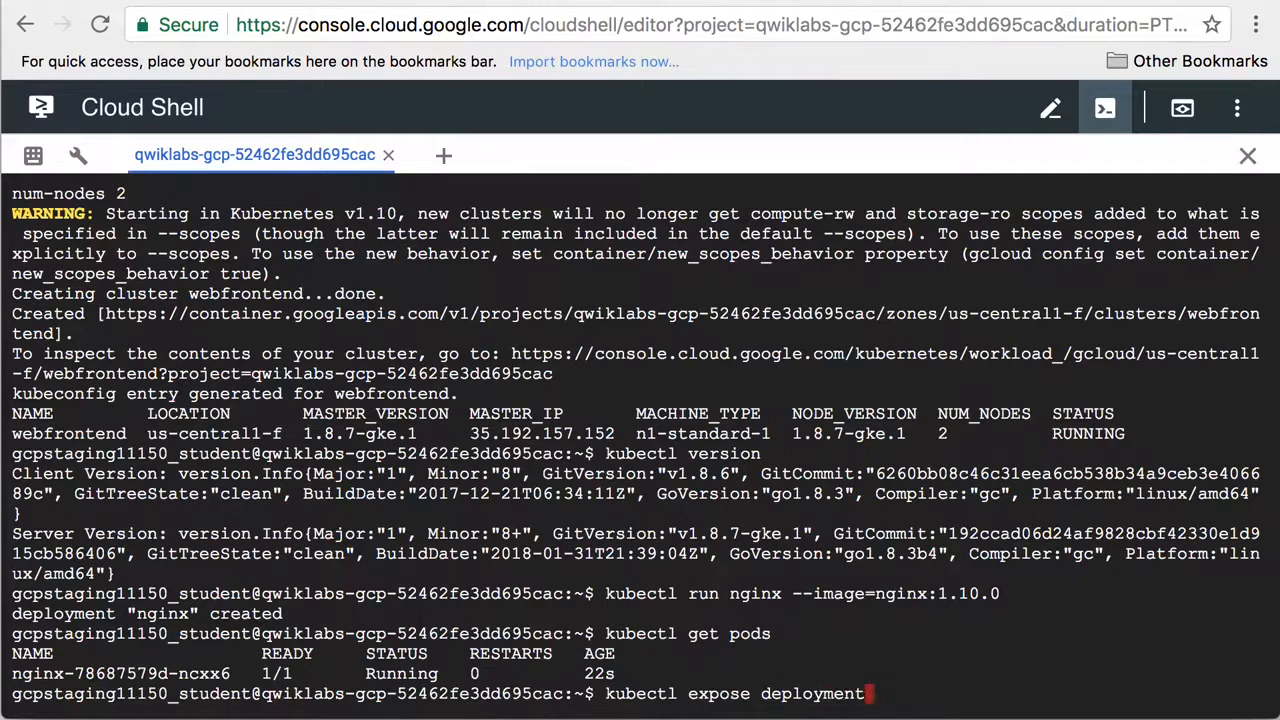
Step: Expose nginx on port 80 as a LoadBalancer and select external IP 35.188.104.41
text(nginx)
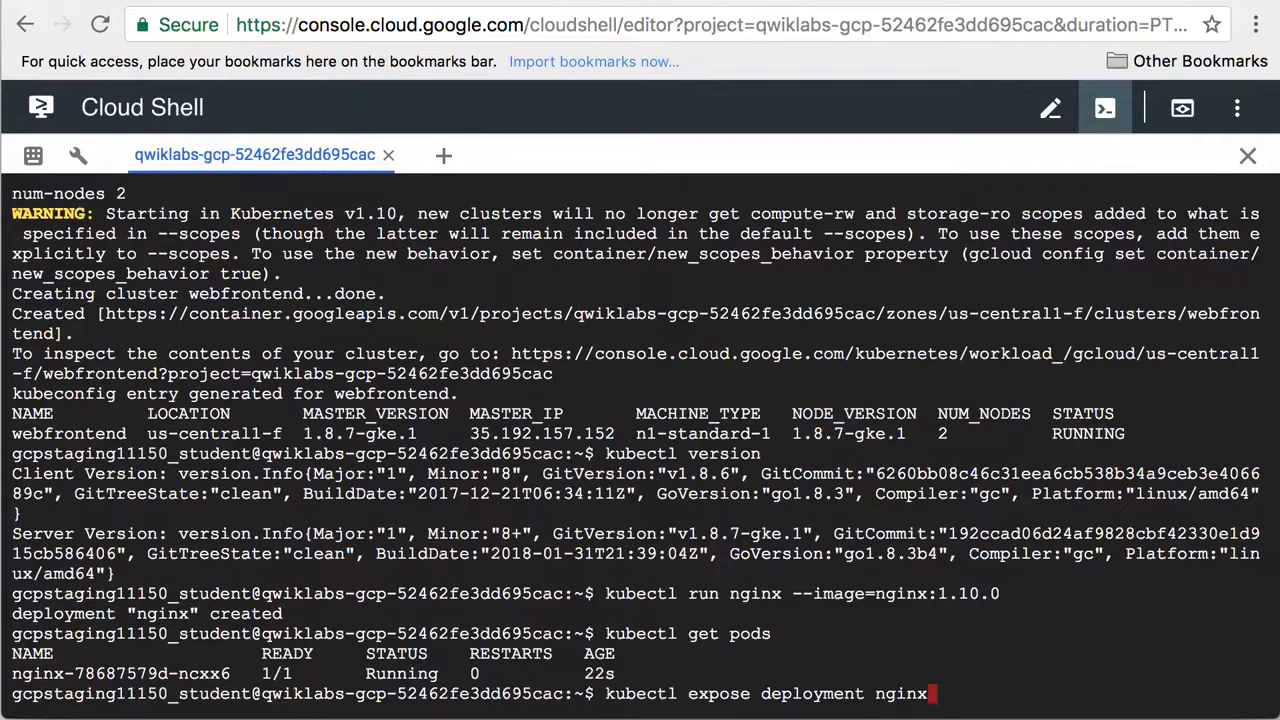
text(--port)
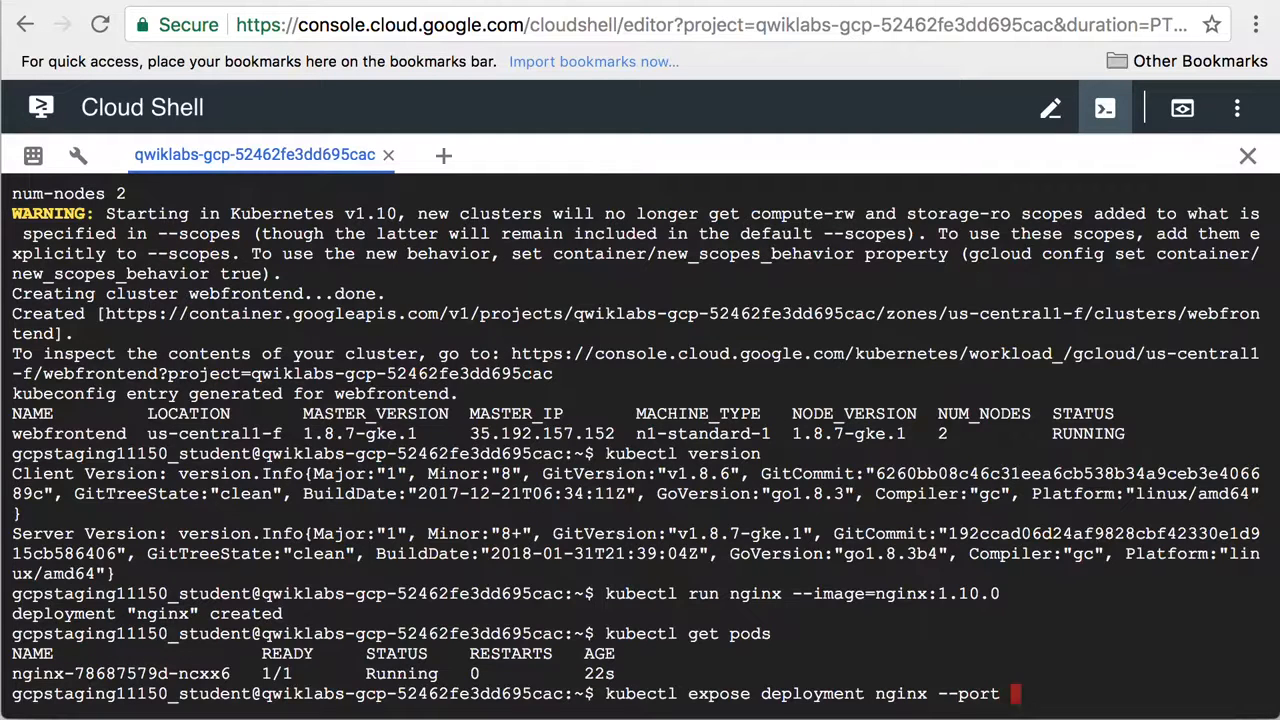
text(80 --type Lo)
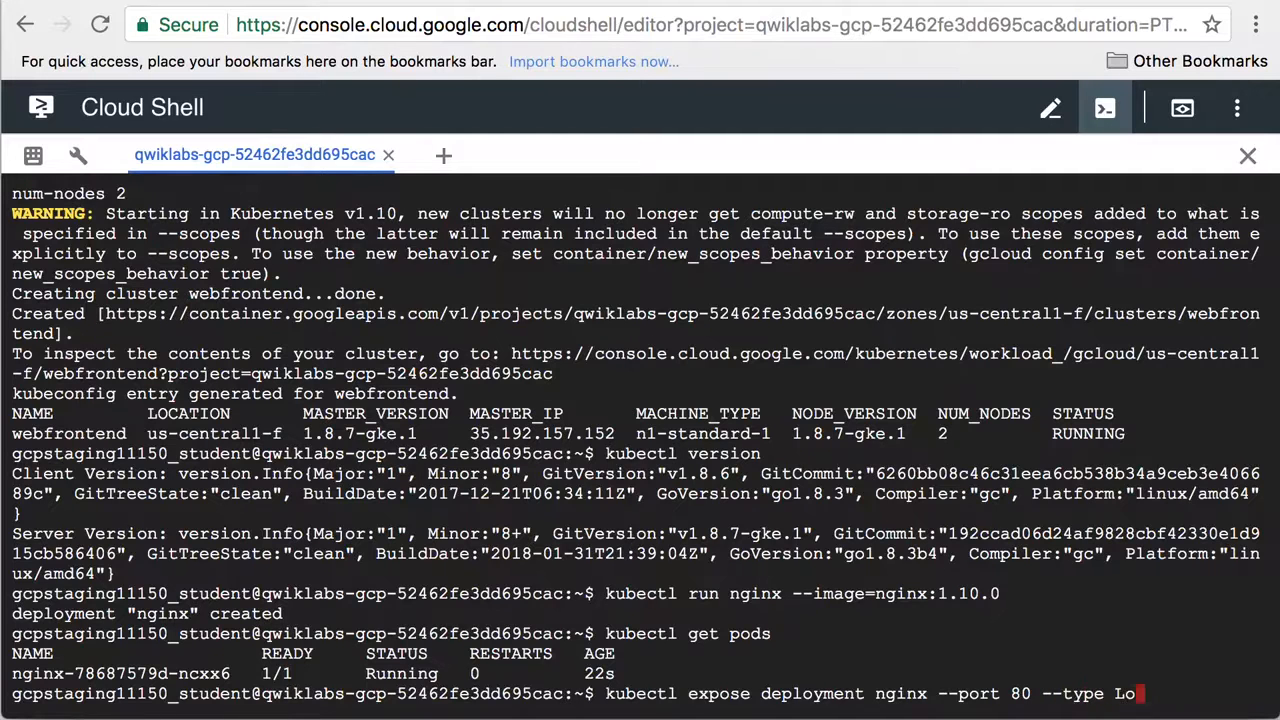
text(adBalancer)
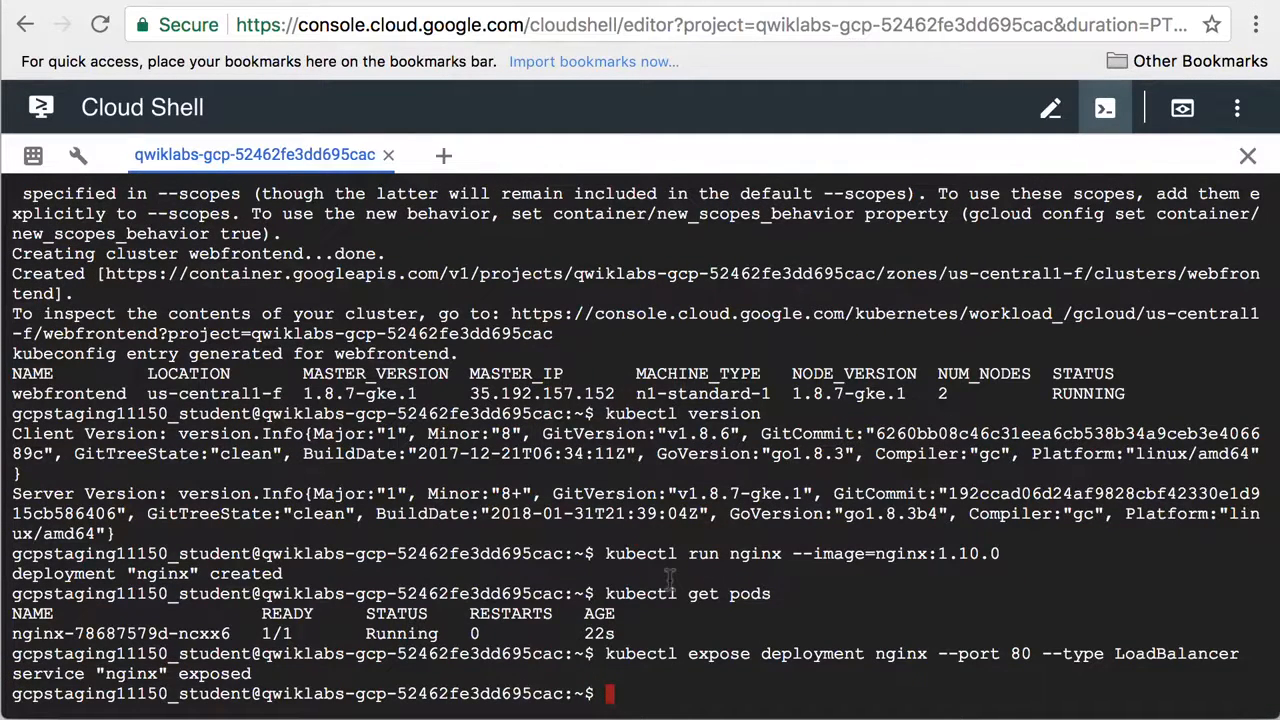
text(kubectl get services)
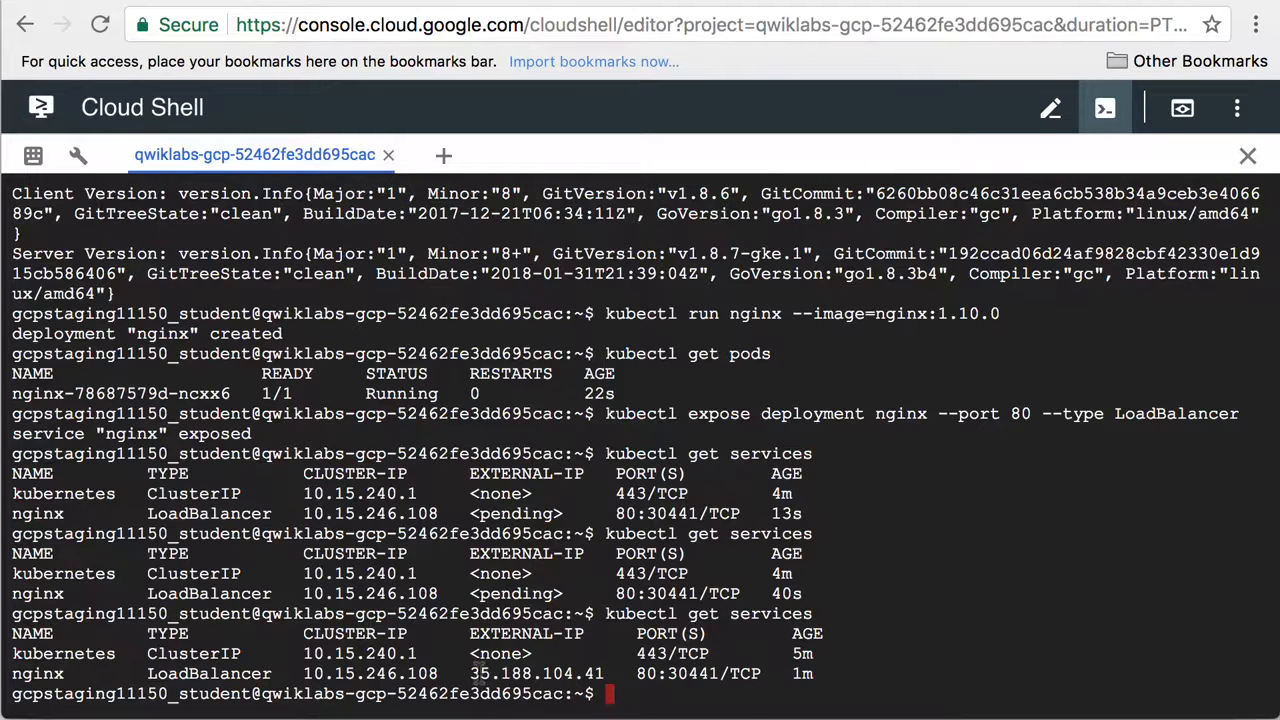
double_click(537, 674)
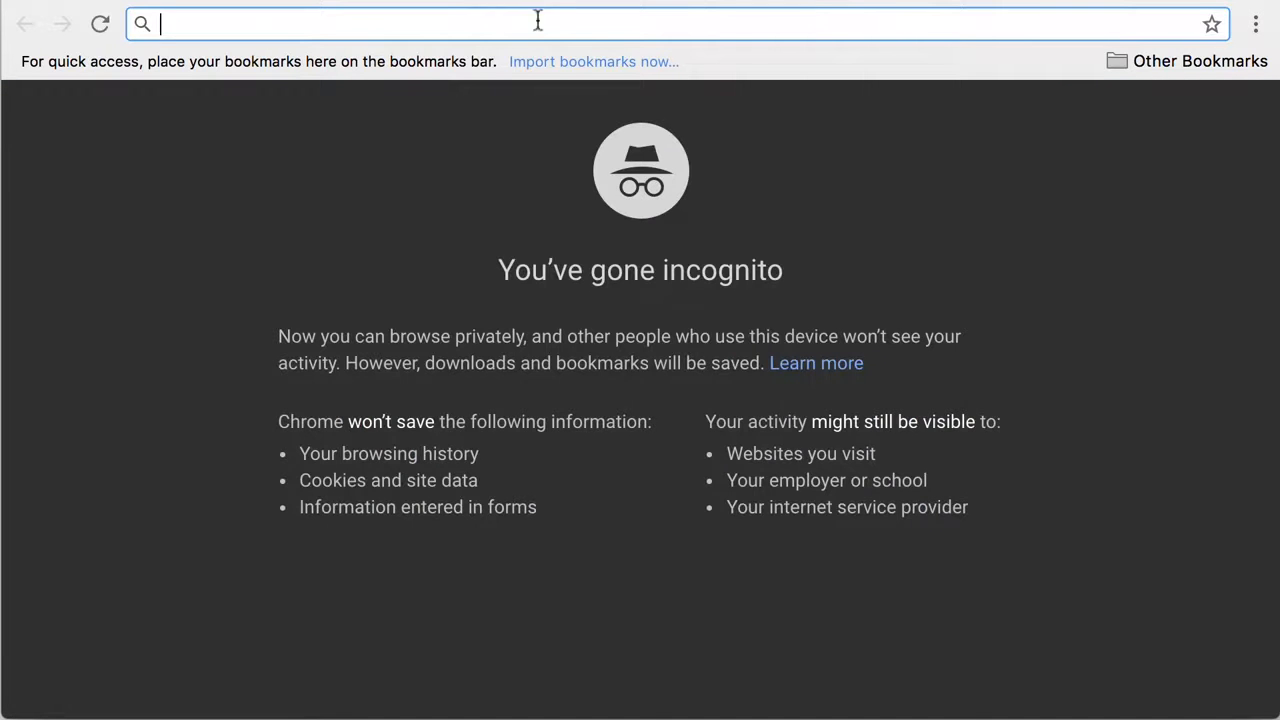
Step: Load 35.188.104.41 in the browser to see the Welcome to nginx page
text(35.188.104.41)
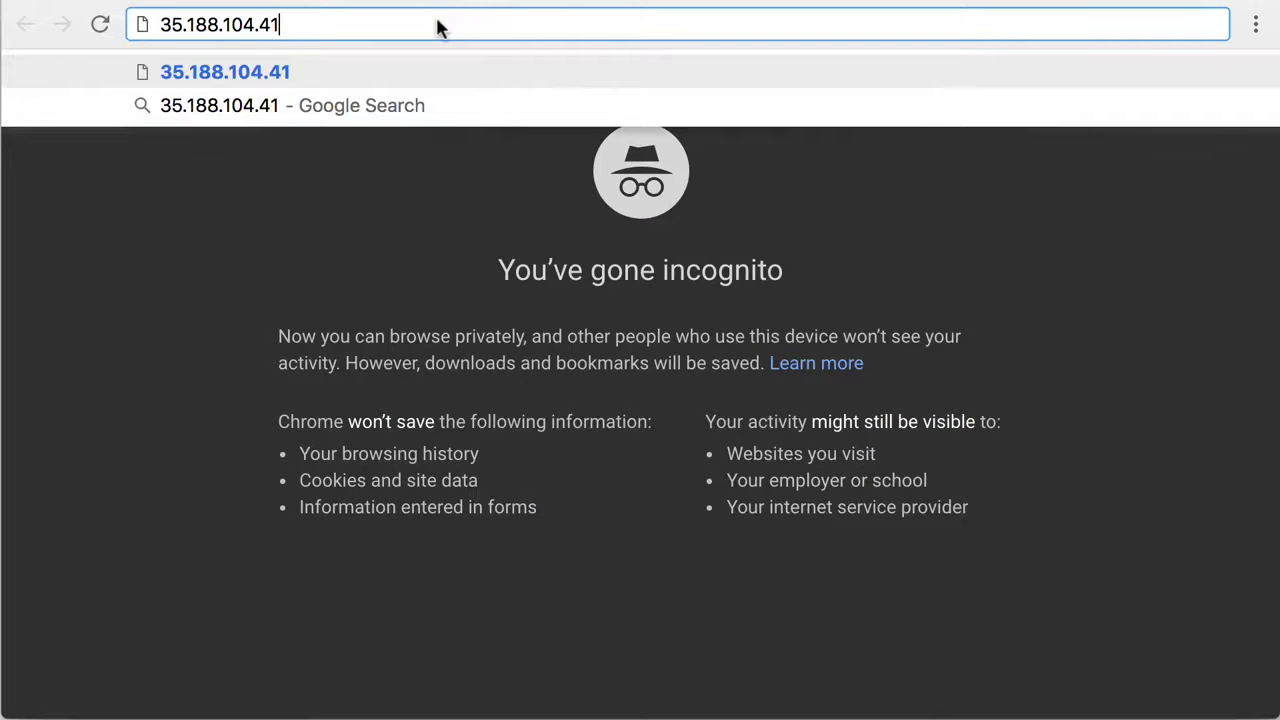
key(Enter)
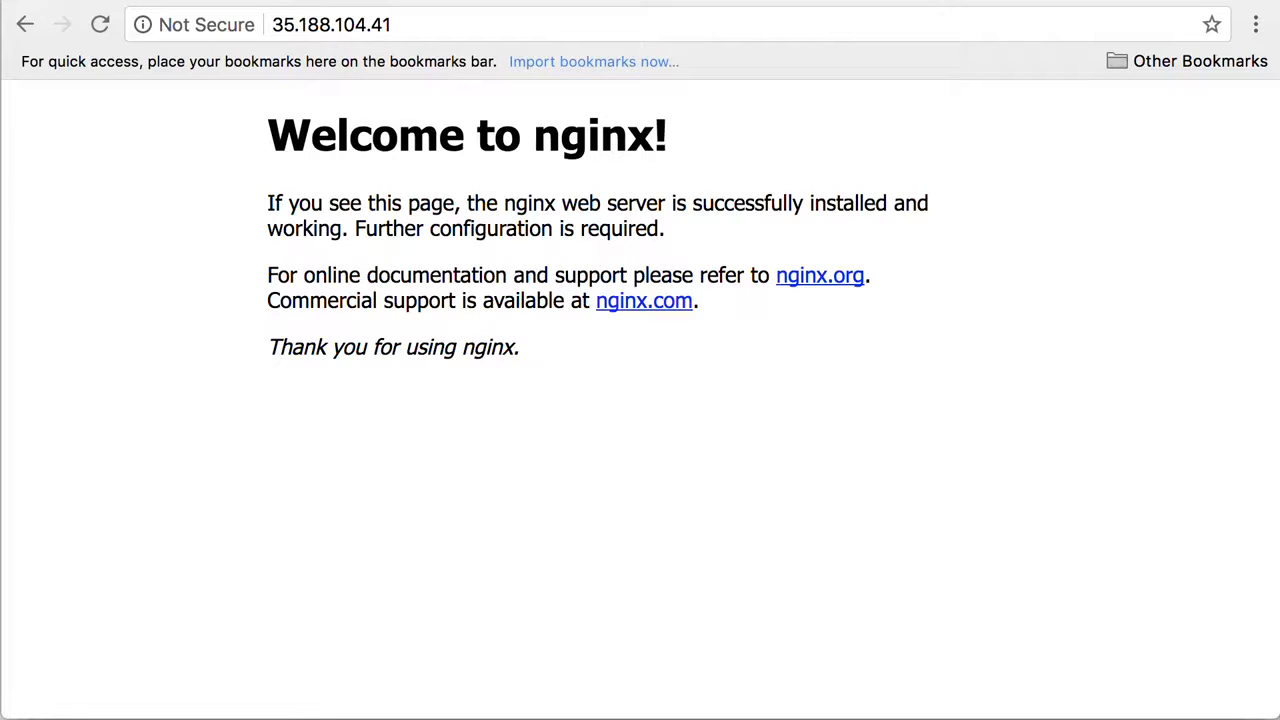
mouse_move(413, 85)
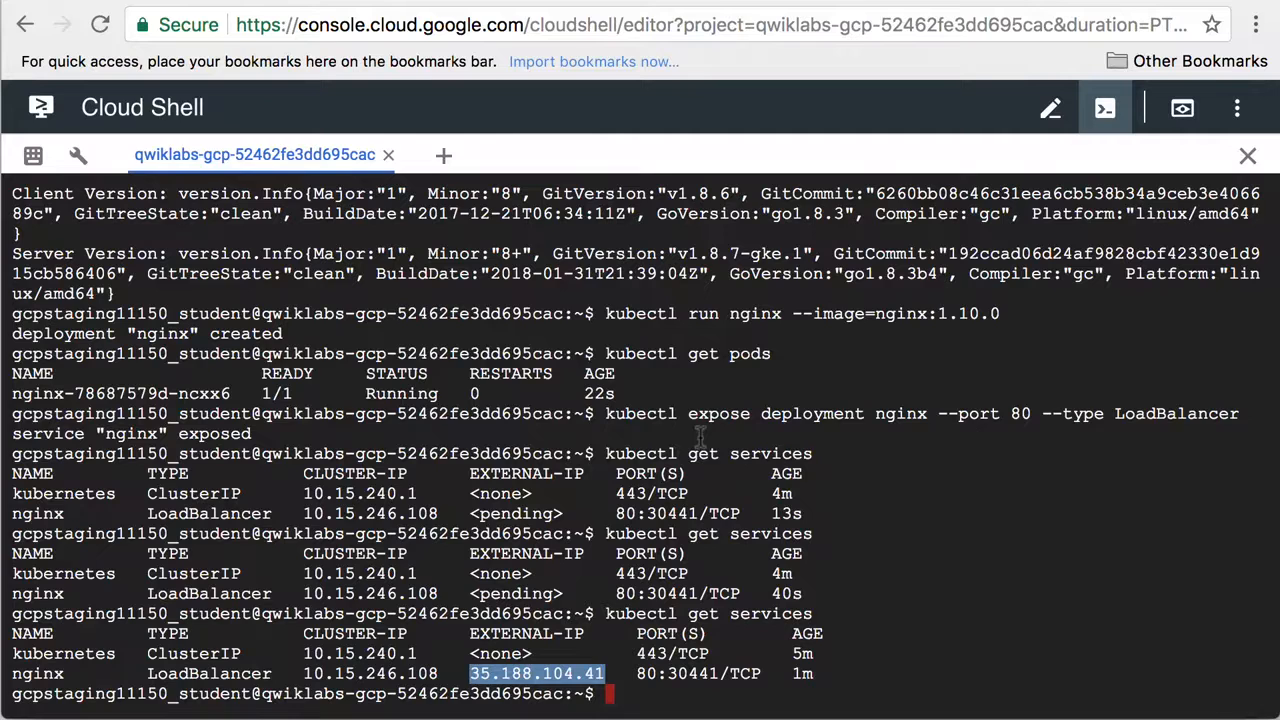
Step: Run kubectl scale deployment nginx --replicas 3 in Cloud Shell
text(kubectl)
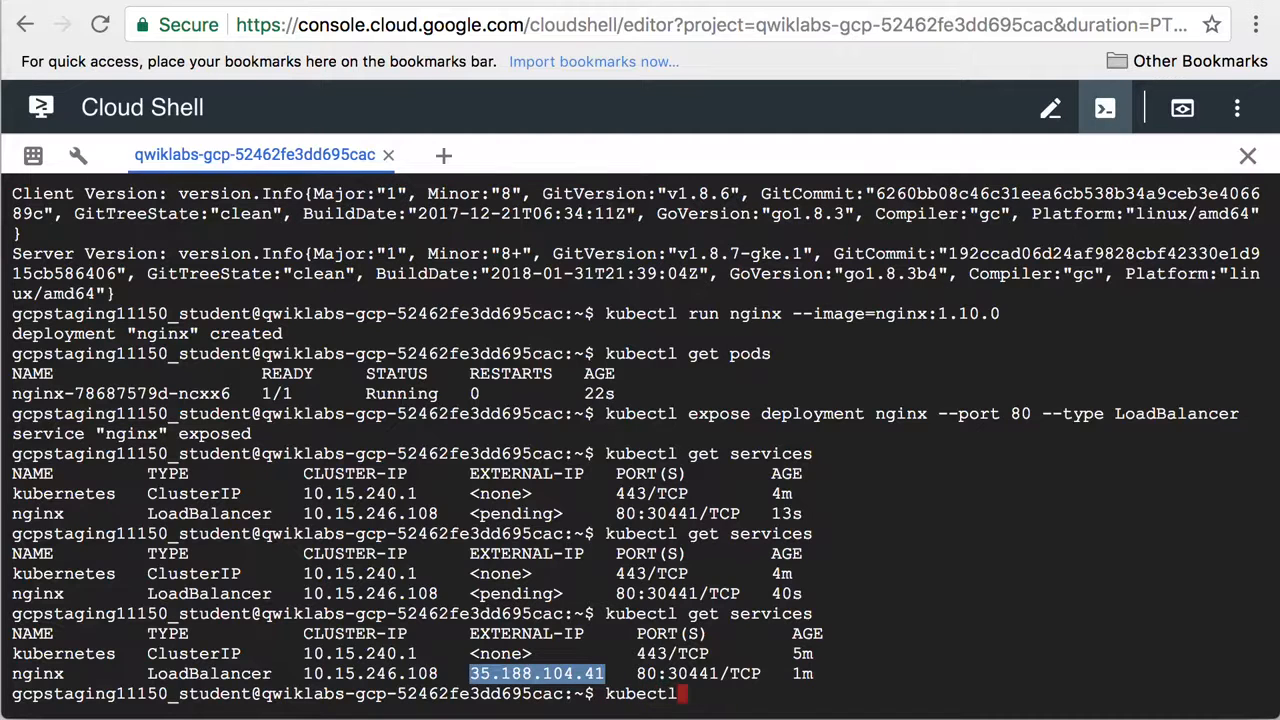
text(scale d)
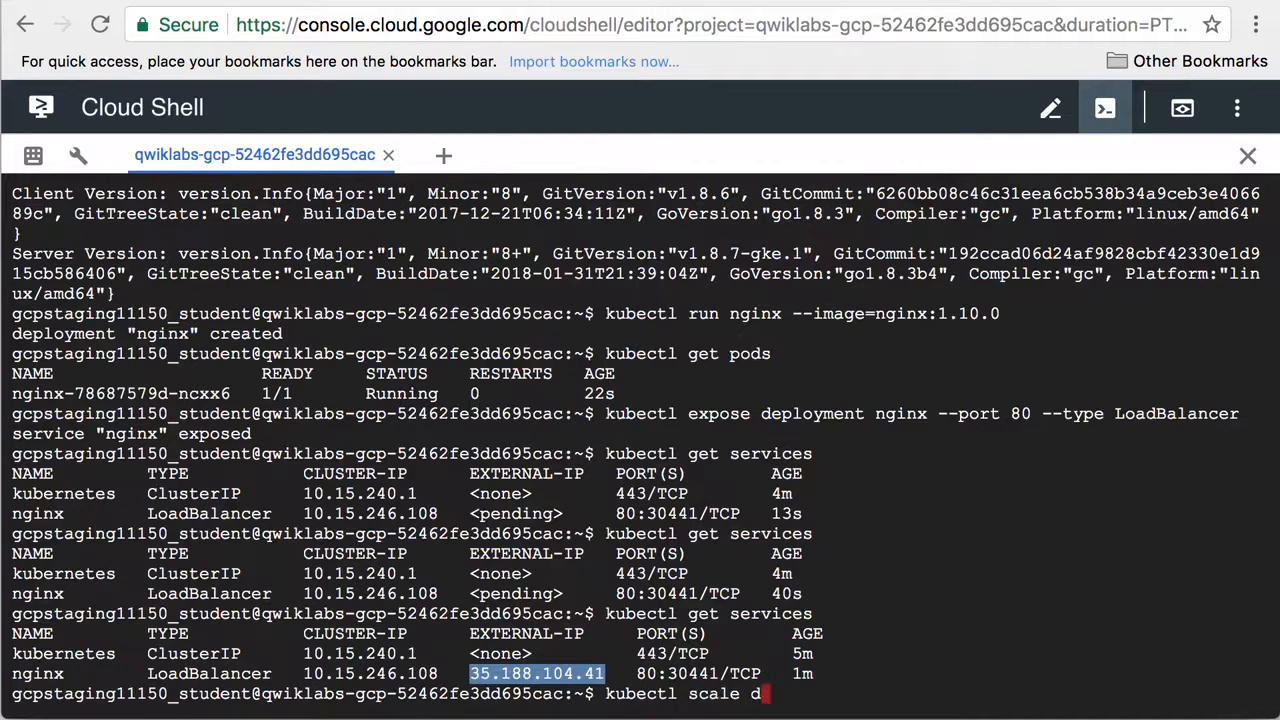
text(eployment)
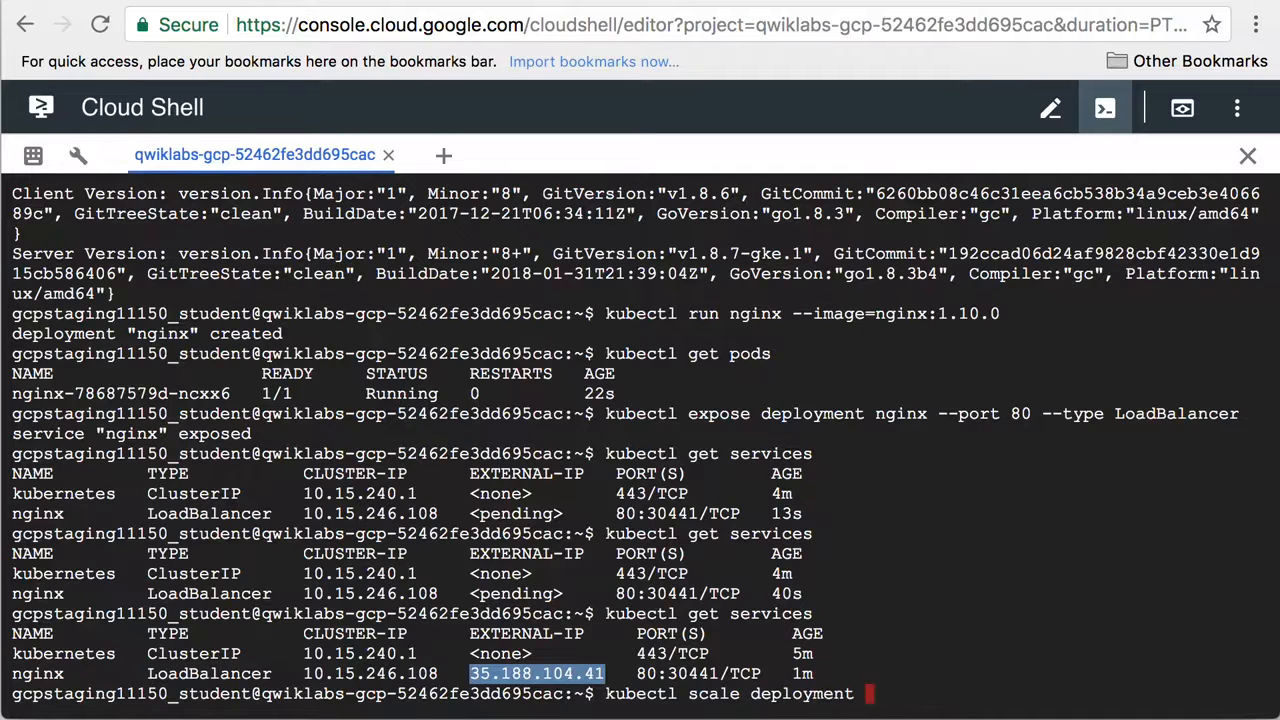
text(nginx)
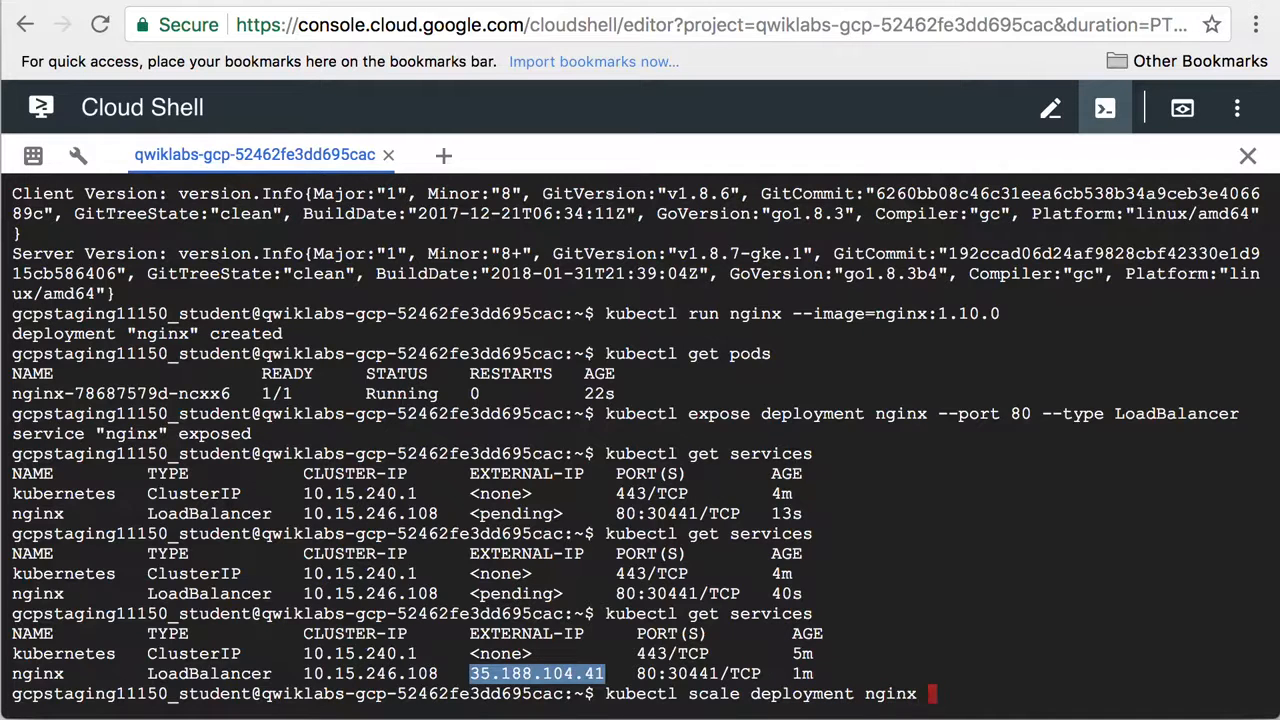
text(--)
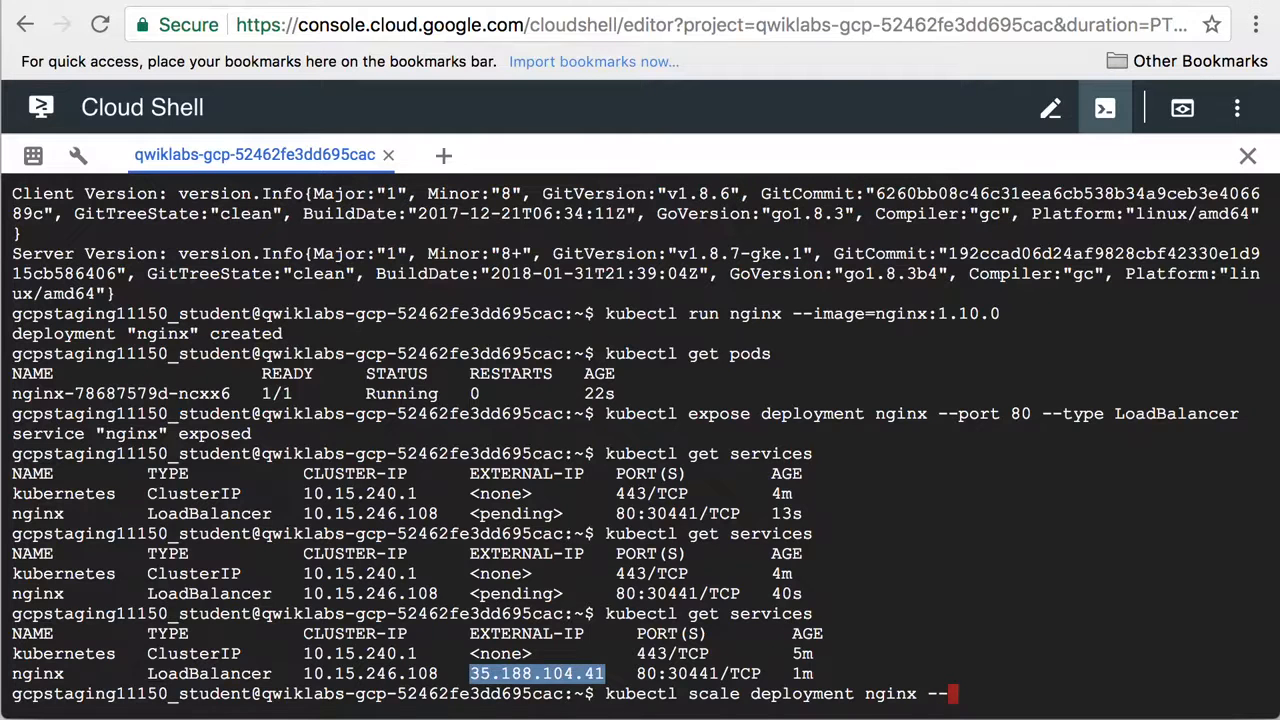
text(replicas 3)
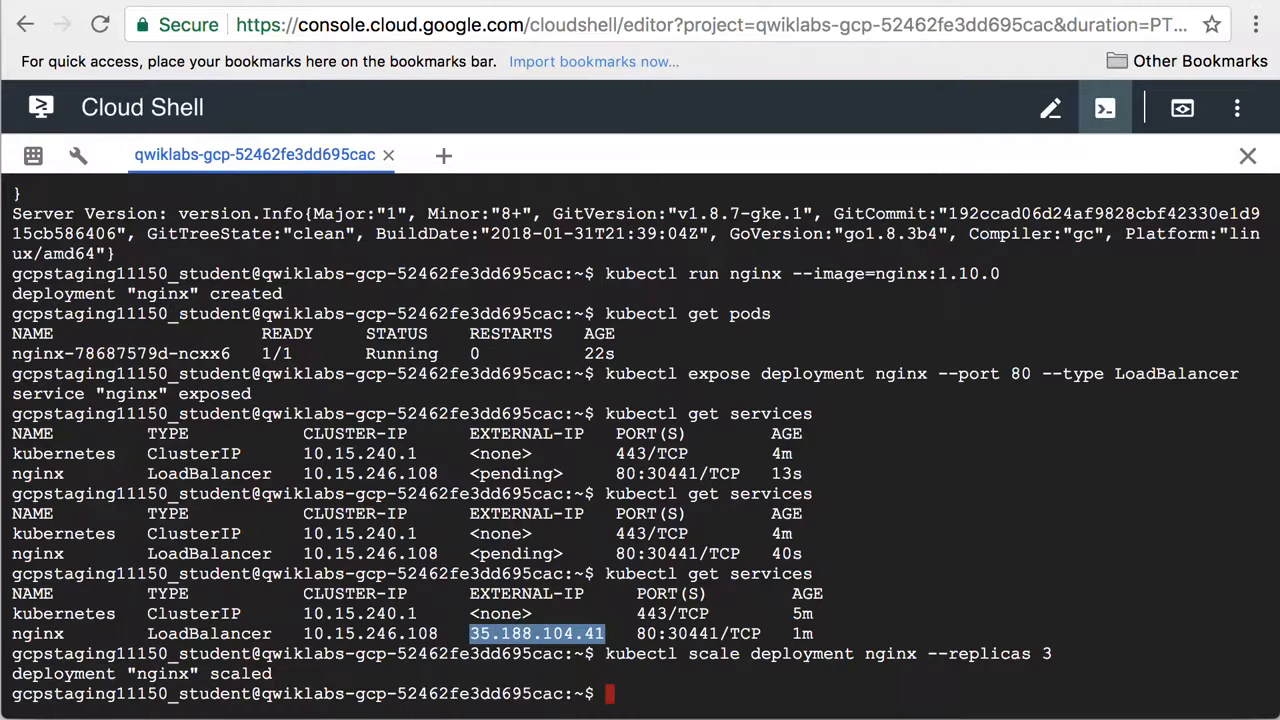
Step: Run kubectl get pods until all three nginx pods show Running
text(kubectl)
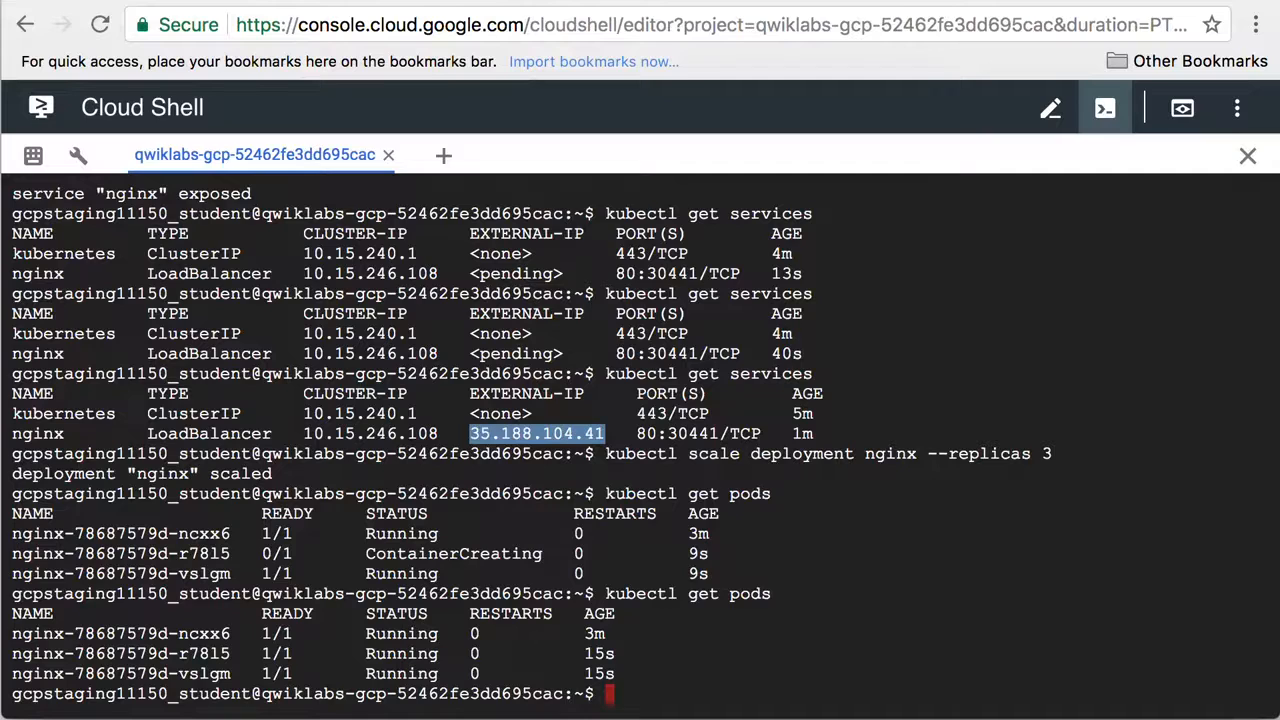
mouse_move(740, 513)
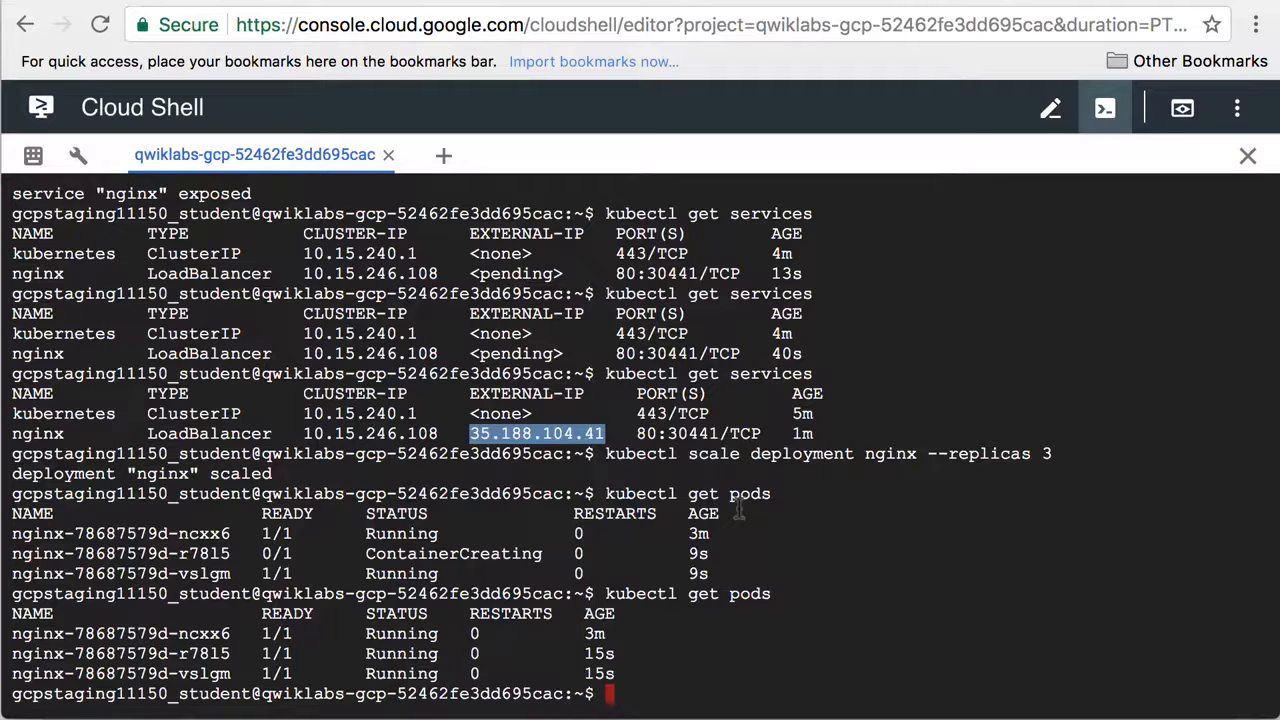
Step: Run kubectl get services to check nginx still shows external IP 35.188.104.41
text(kubectl)
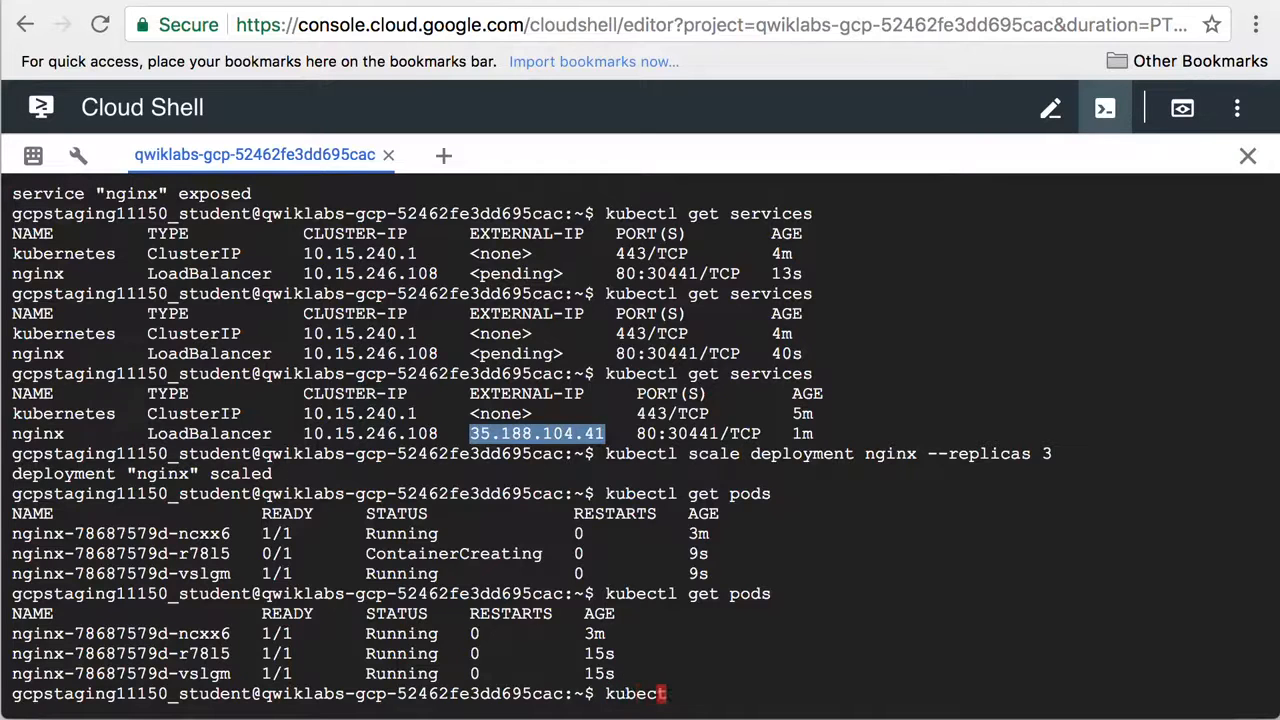
text(get services)
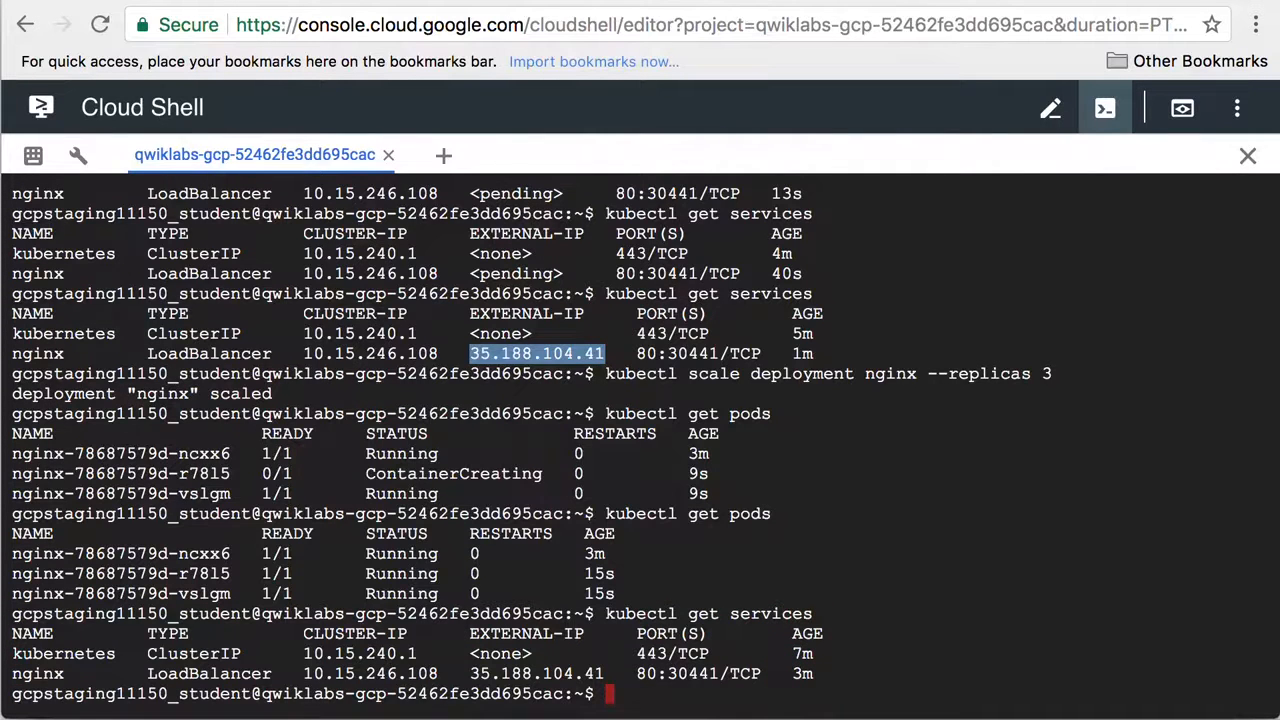
mouse_move(993, 33)
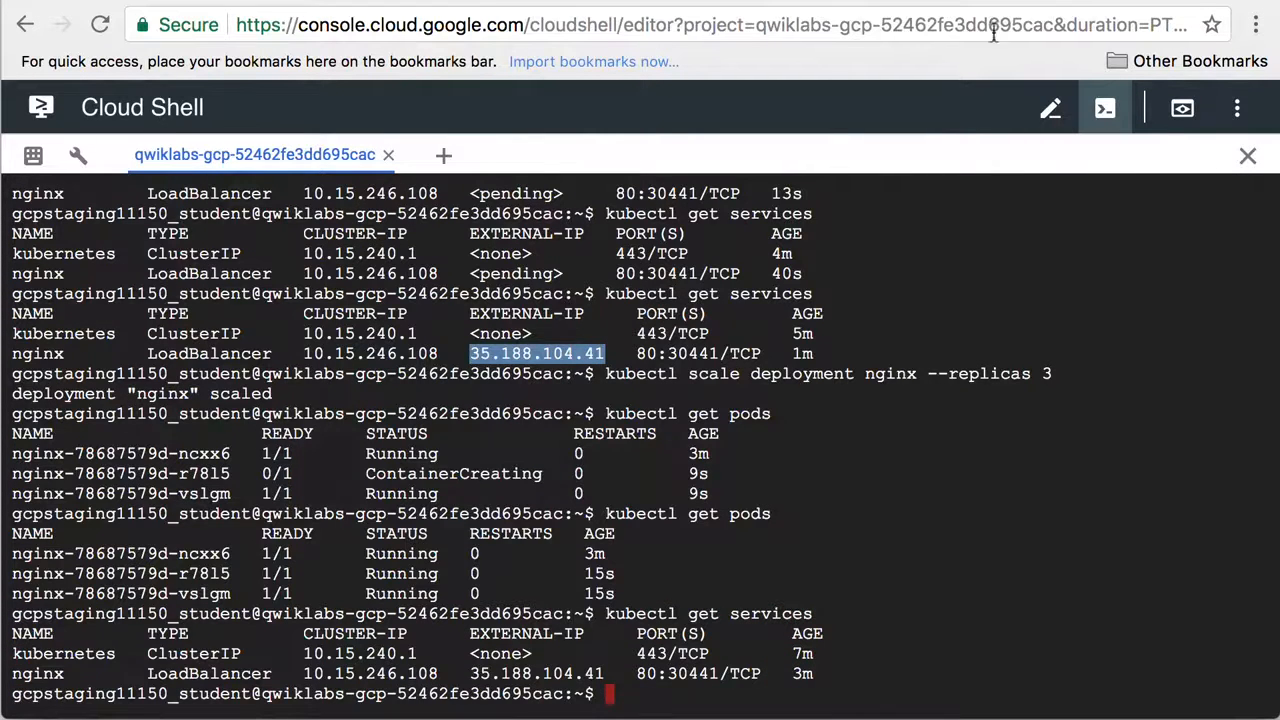